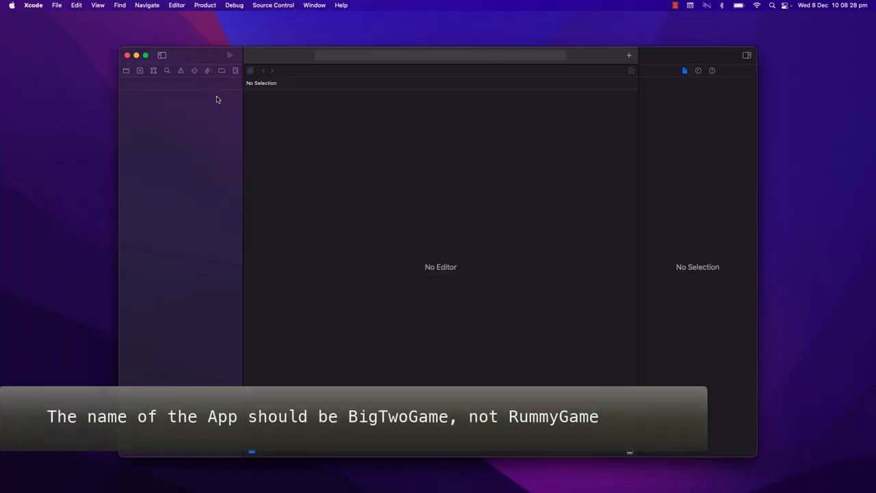
- Name the new project RummyGame and proceed to create it
text(RummyGame)
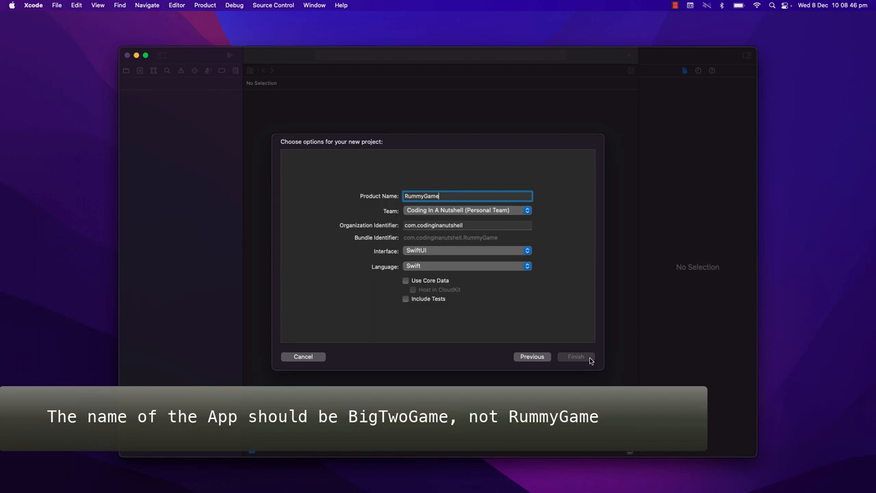
click(575, 356)
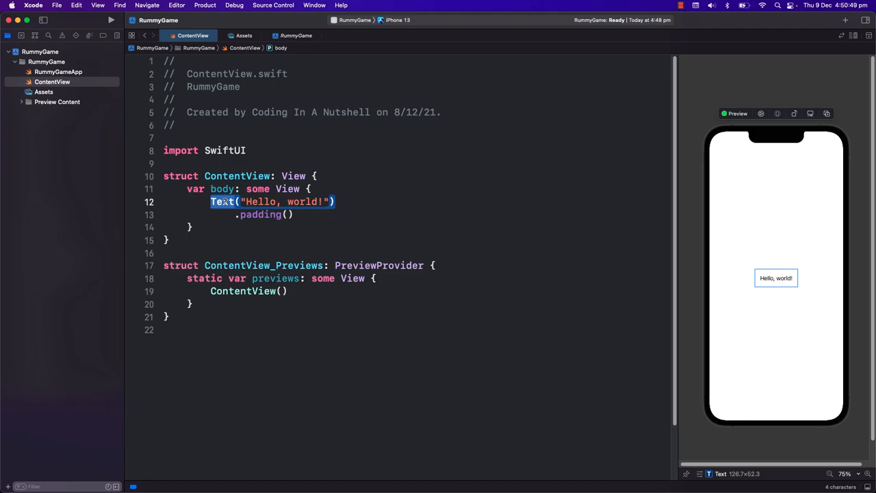
click(222, 201)
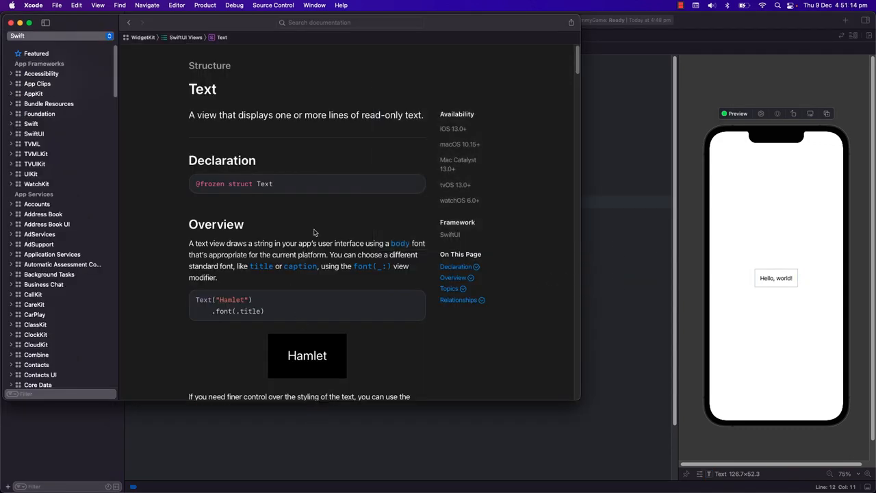
scroll(down, 3)
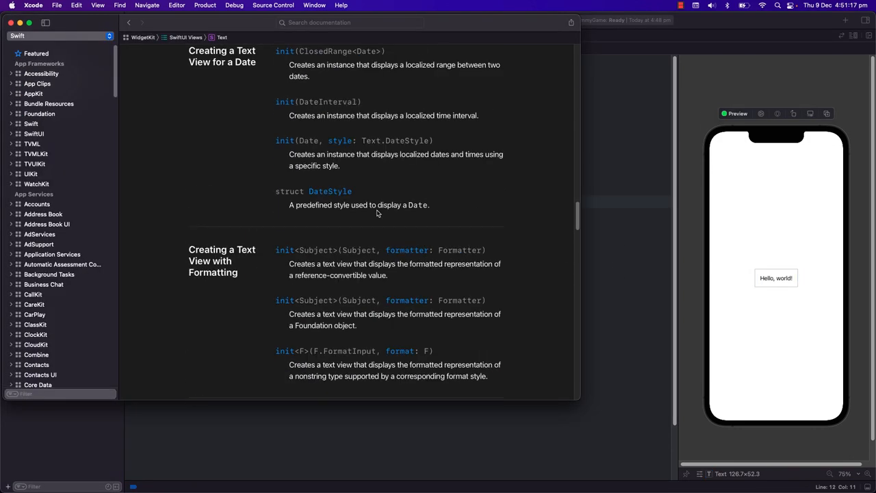
scroll(down, 3)
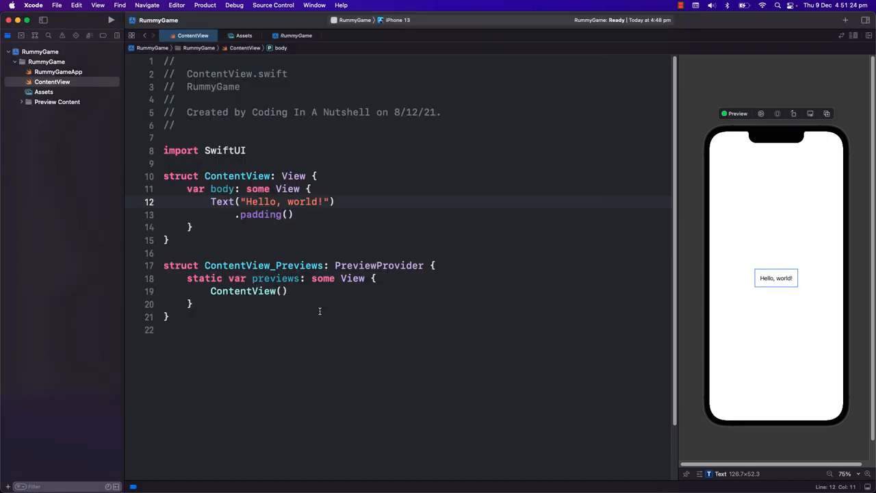
double_click(287, 189)
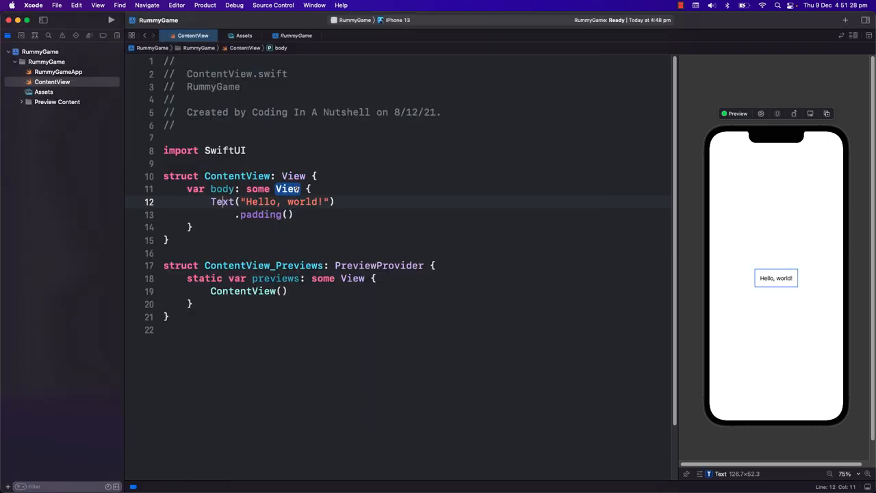
click(287, 189)
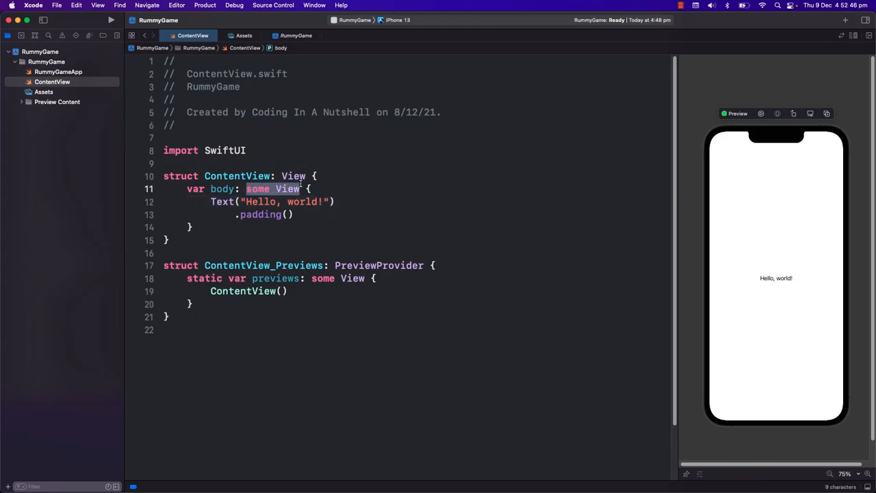
- Replace the Hello, world Text with Image("Image Name"), keeping body as some View
text(Text)
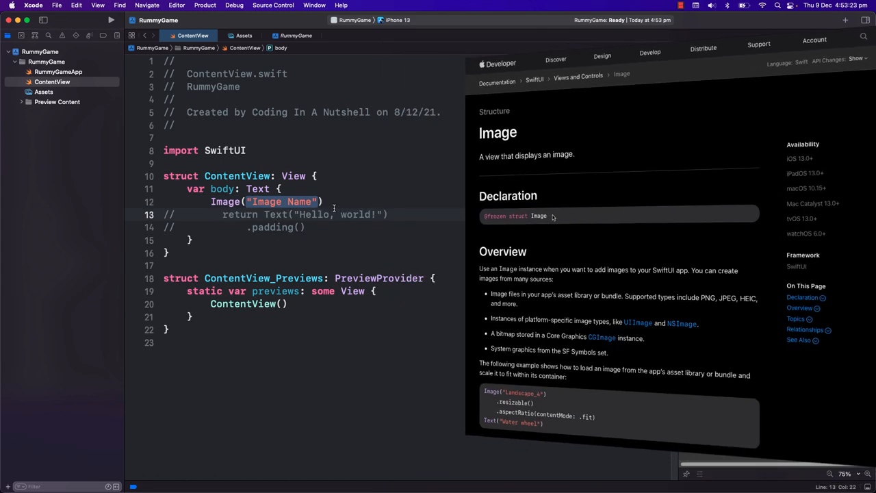
scroll(down, 3)
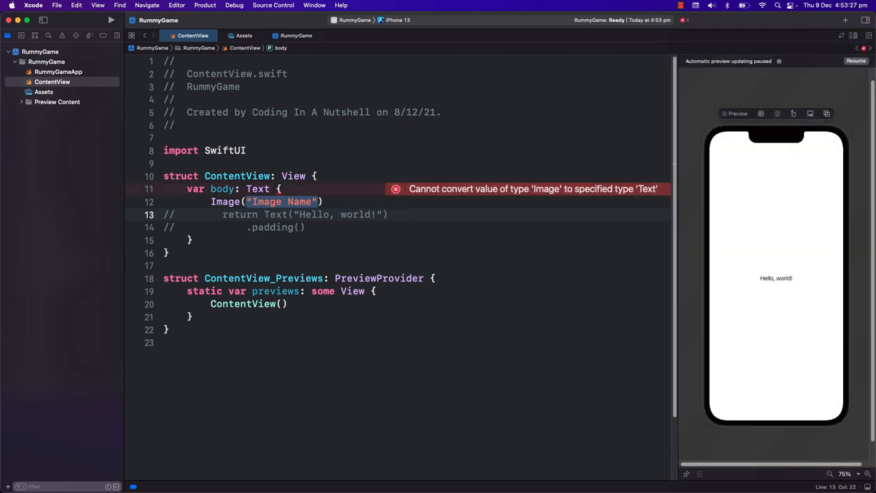
text(some View)
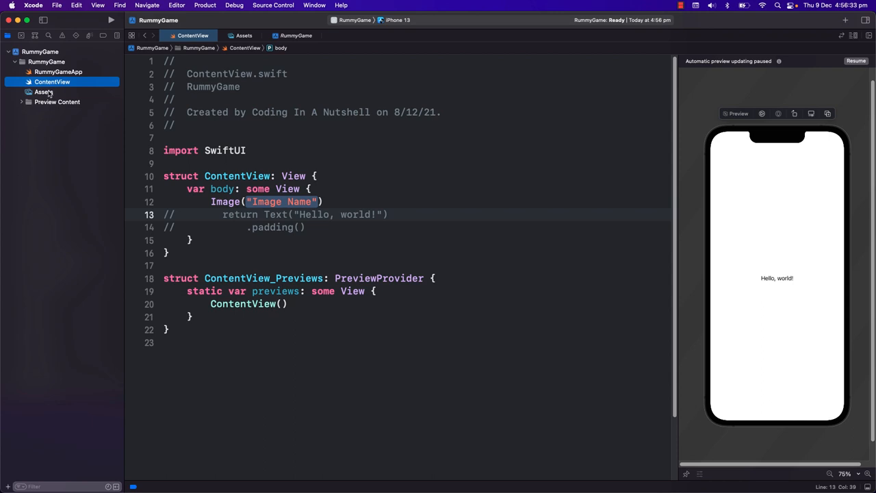
- In Assets.xcassets, review the AppIcon's iPhone App and Settings icon slots
click(44, 92)
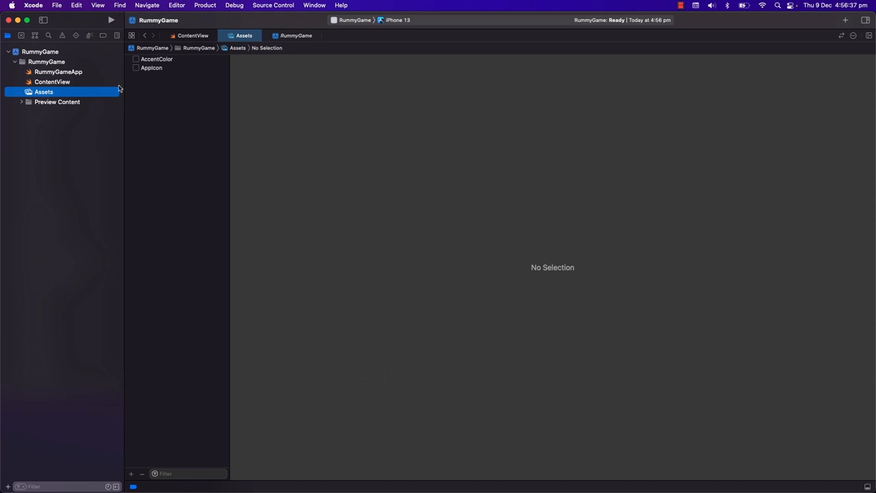
click(151, 68)
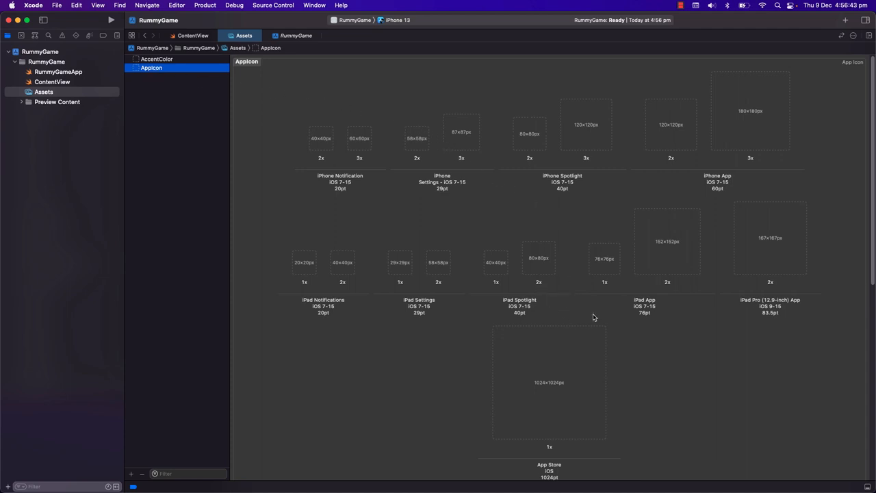
mouse_move(755, 219)
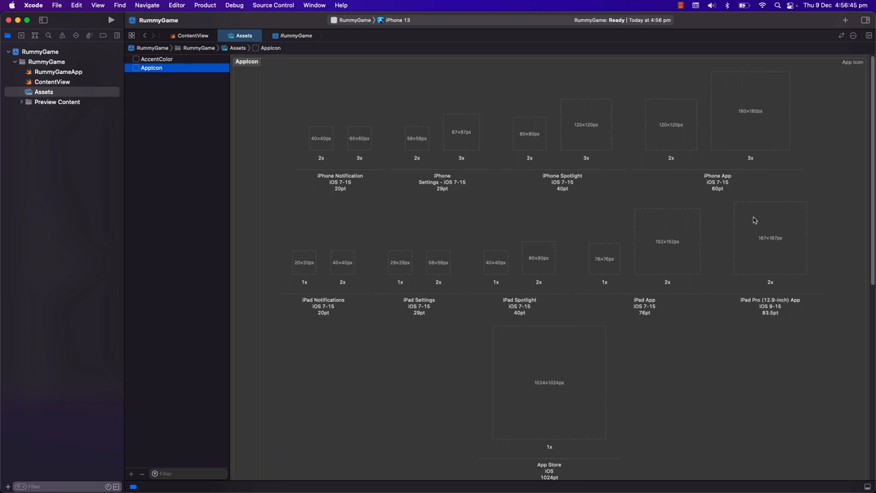
mouse_move(709, 176)
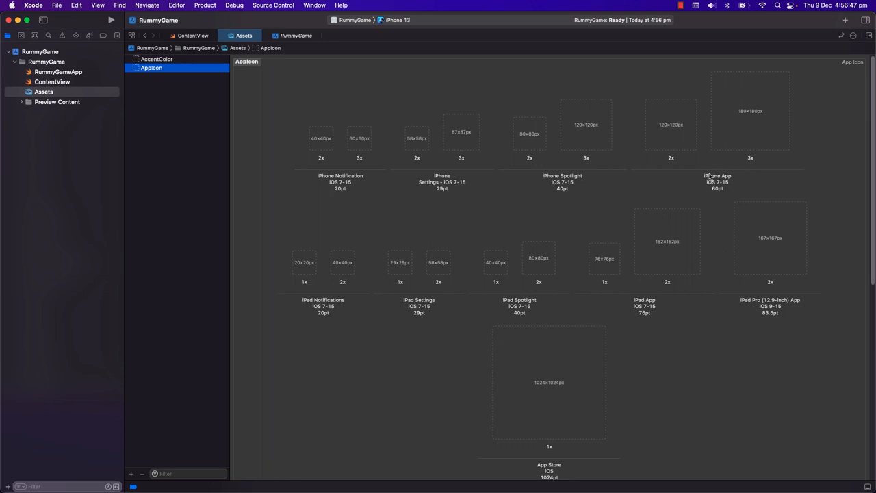
click(671, 125)
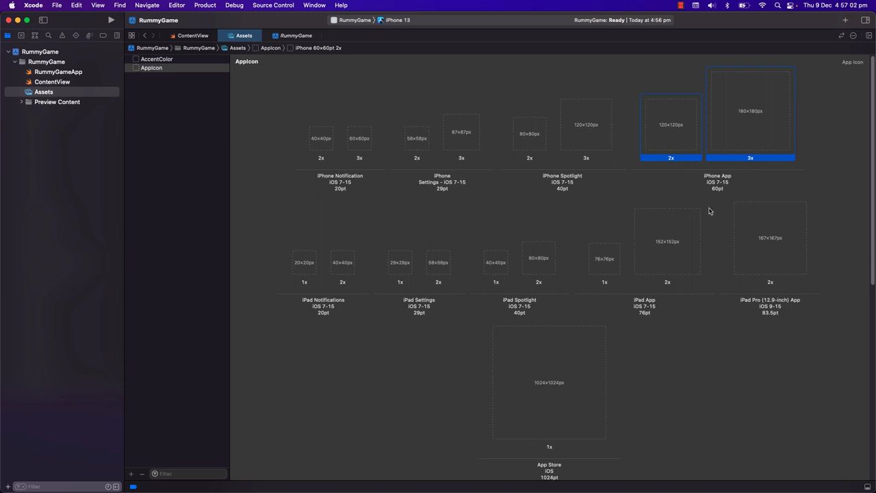
mouse_move(436, 148)
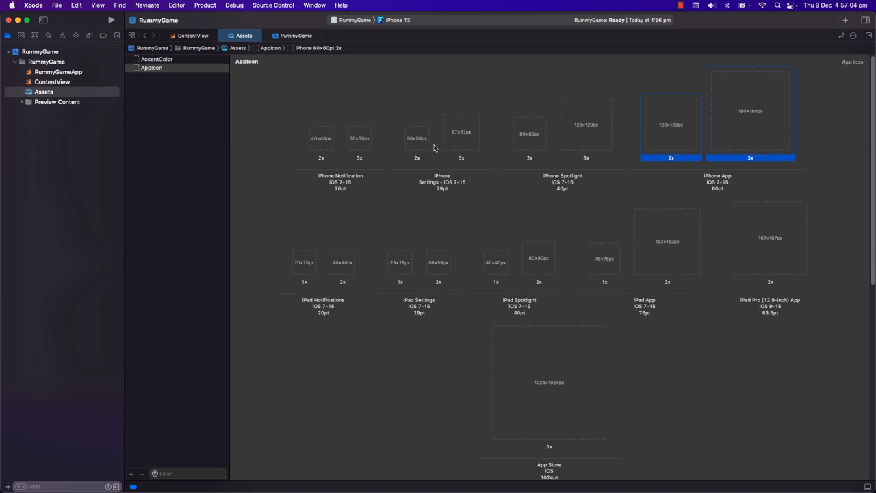
click(438, 132)
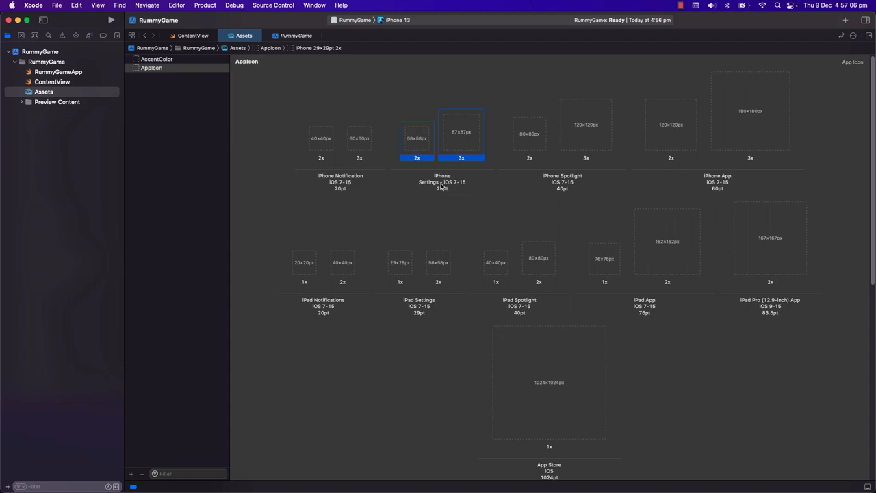
click(320, 139)
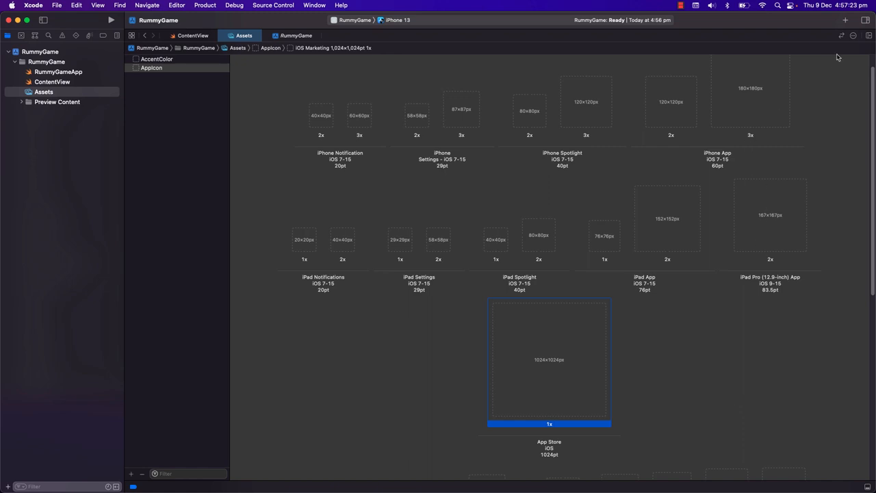
- Inspect the App Store slot and enable Mac and Apple Watch devices for AppIcon
click(865, 20)
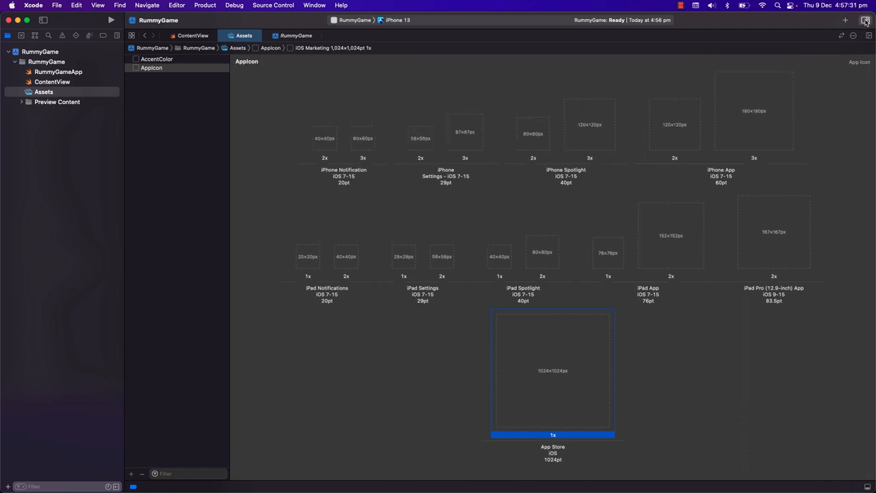
click(865, 21)
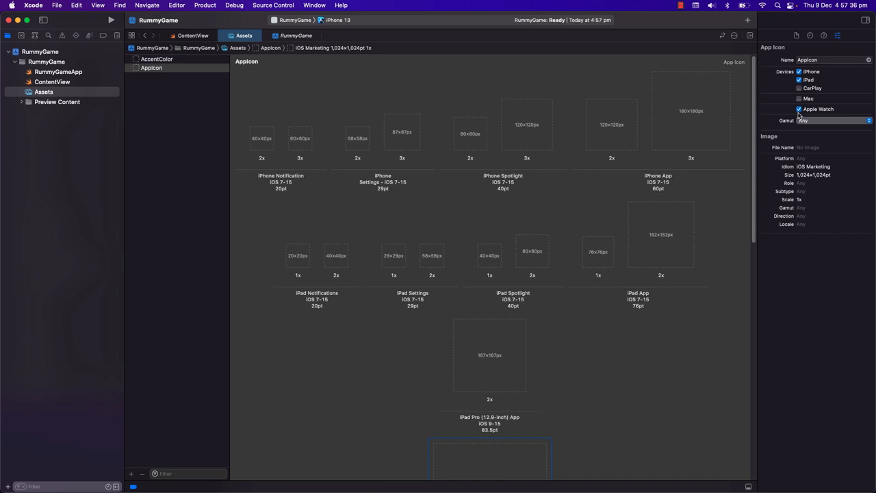
scroll(down, 3)
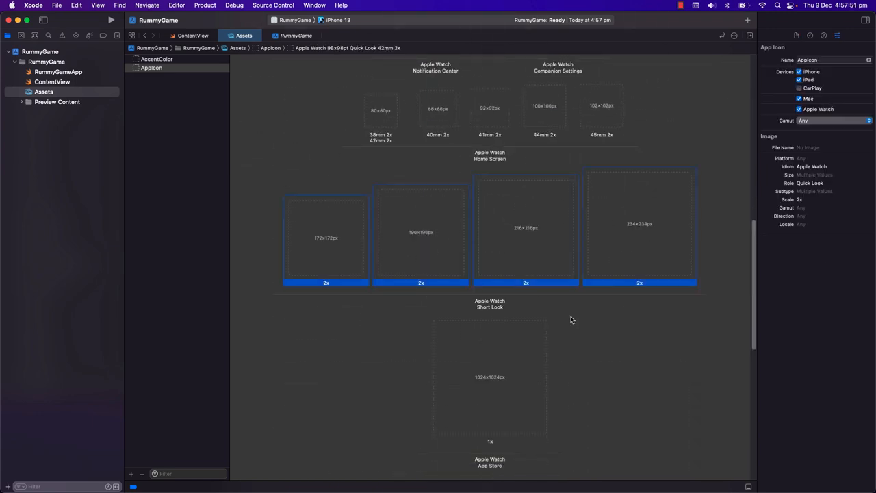
scroll(down, 3)
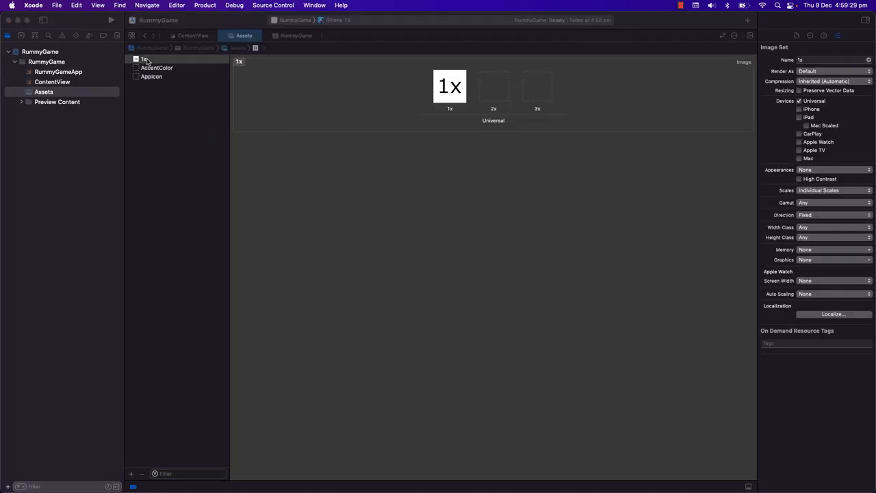
- Name the image set SampleImage, add its 1x/2x/3x images, and use Image("SampleImage")
text(SampleImage)
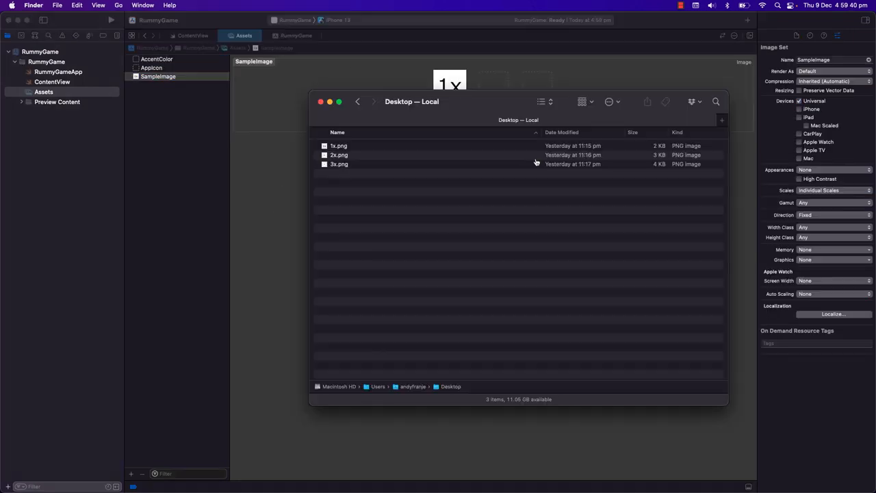
drag(339, 155, 493, 85)
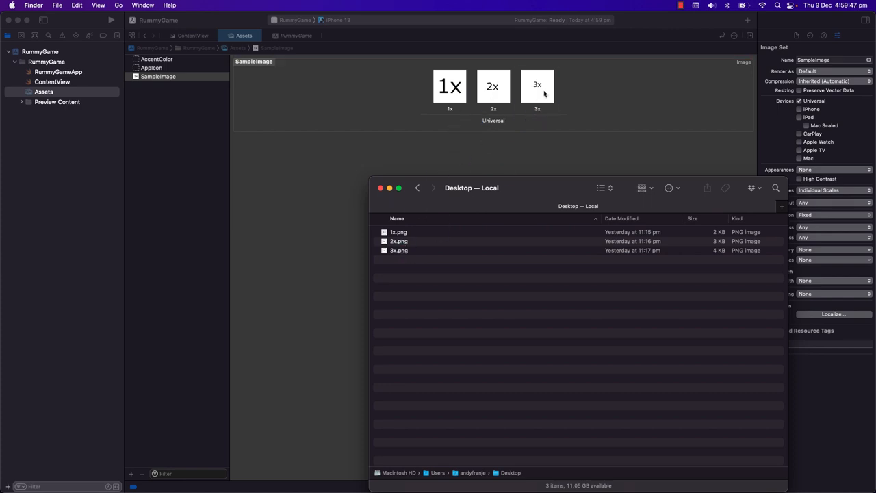
click(52, 83)
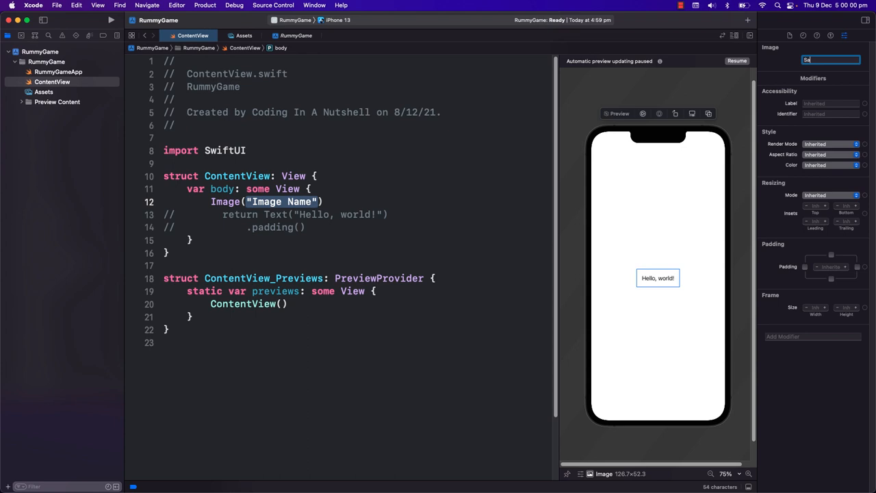
text(SampleImage)
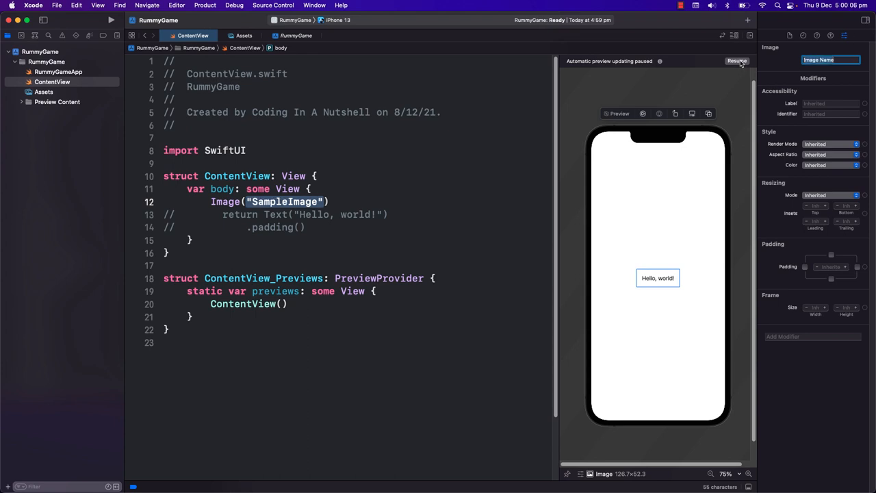
- Resume the live preview, switch it to an iPad Pro, and return to the asset catalog
click(737, 60)
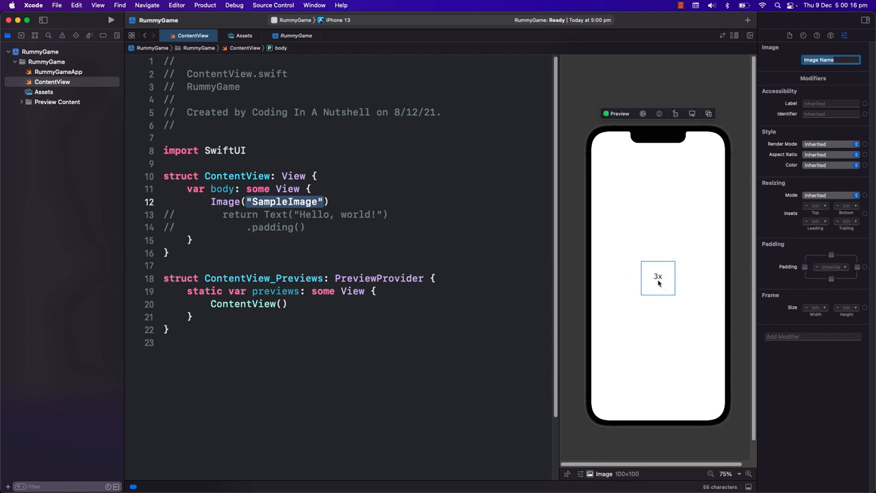
click(334, 20)
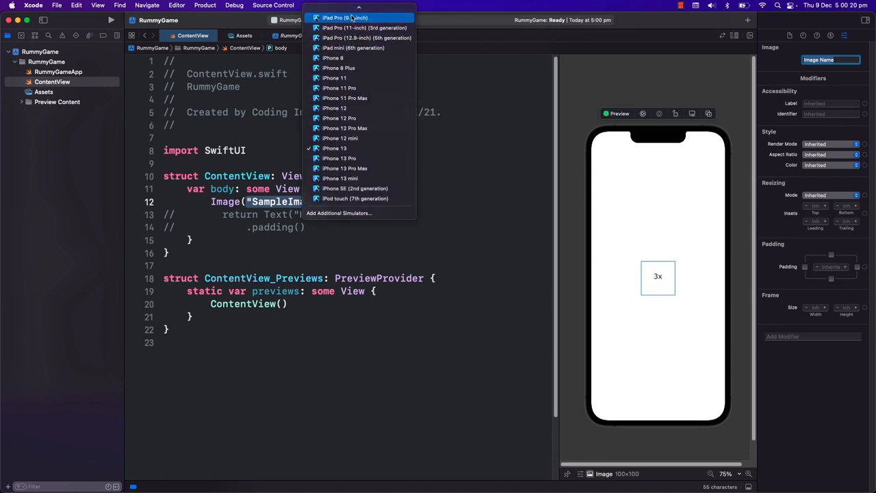
click(355, 199)
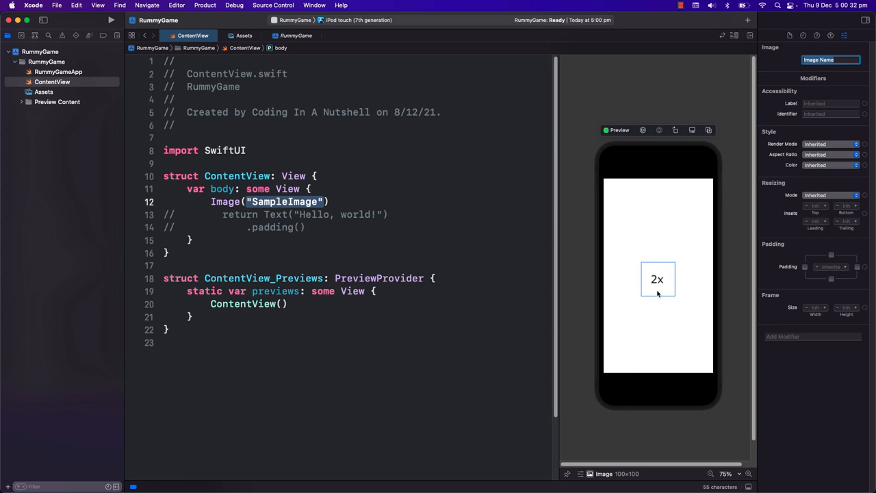
mouse_move(49, 96)
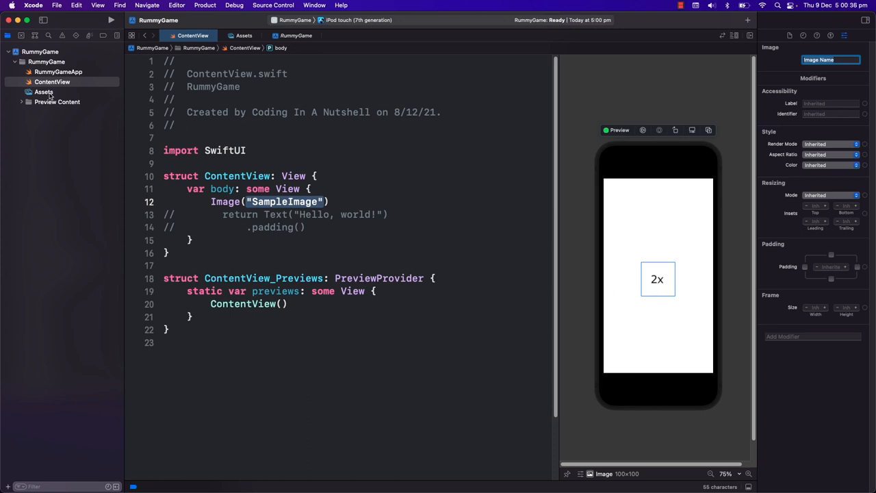
click(43, 92)
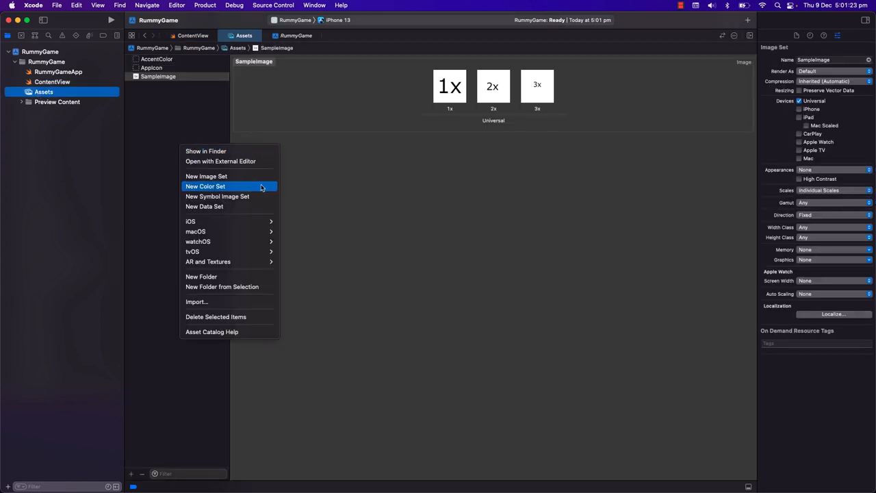
- Add a FerrariRed colour set and set its input method to 8-bit hexadecimal
click(206, 187)
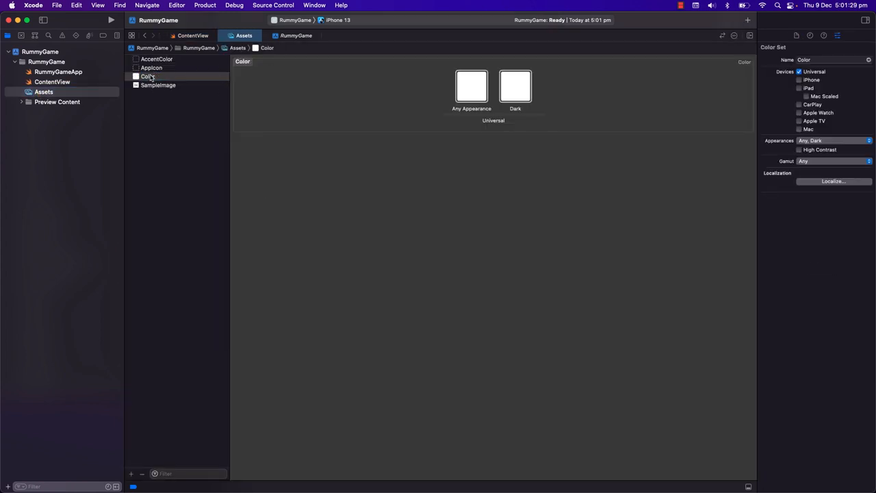
text(FerrariRed)
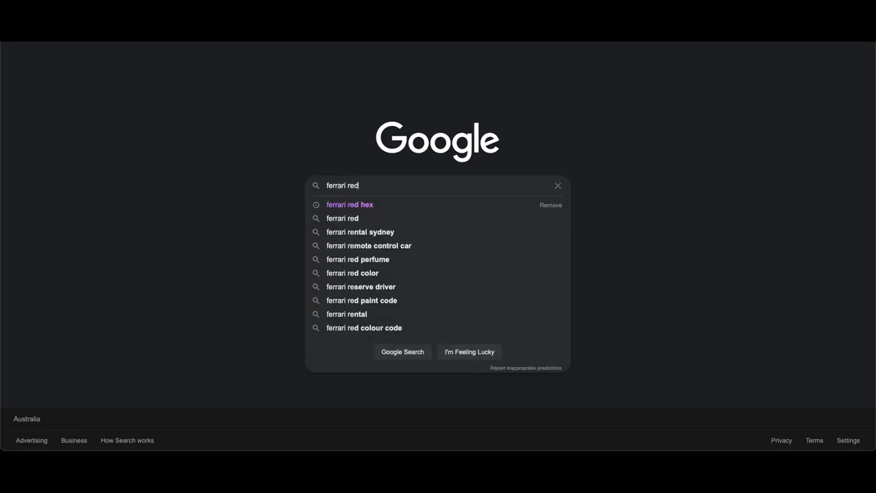
click(350, 204)
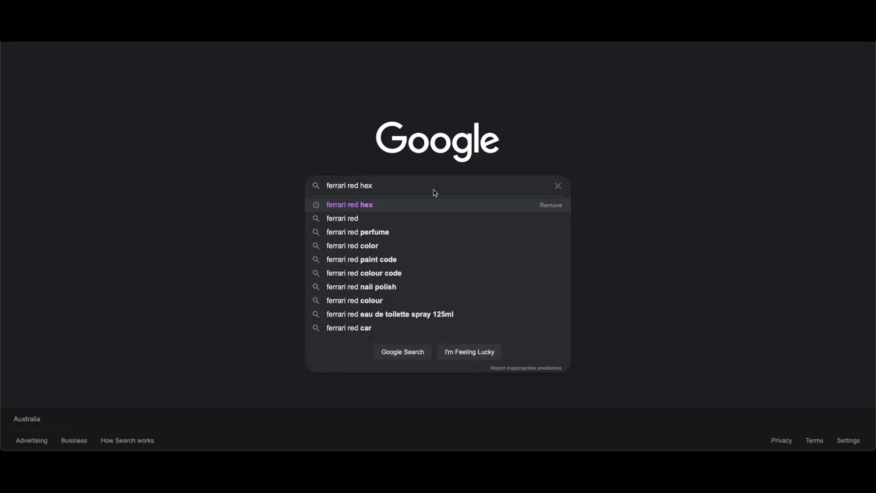
click(349, 204)
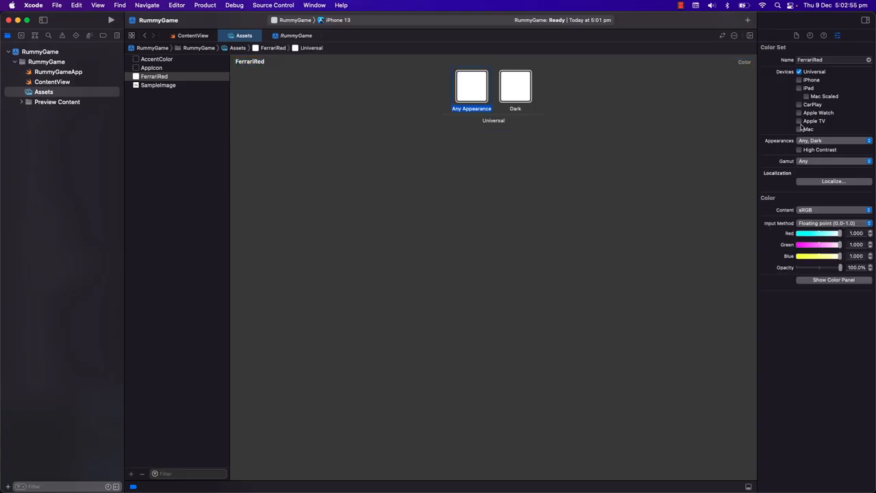
click(834, 222)
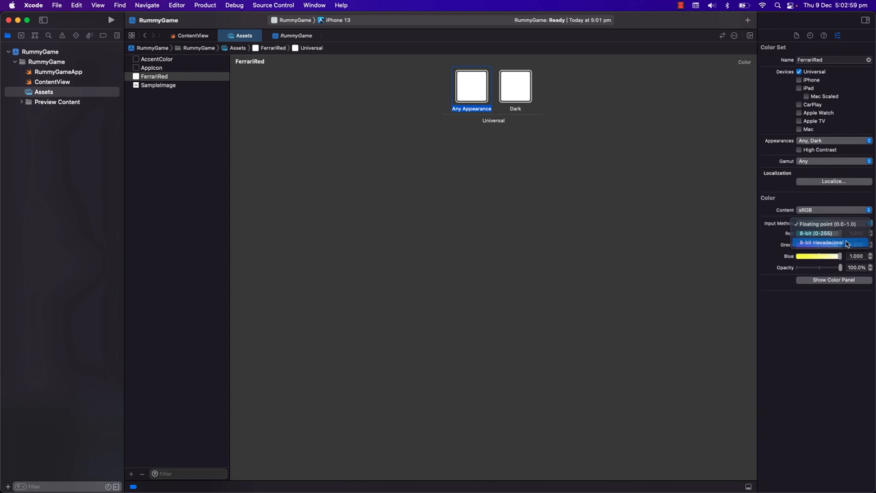
click(825, 242)
text(#FF2800)
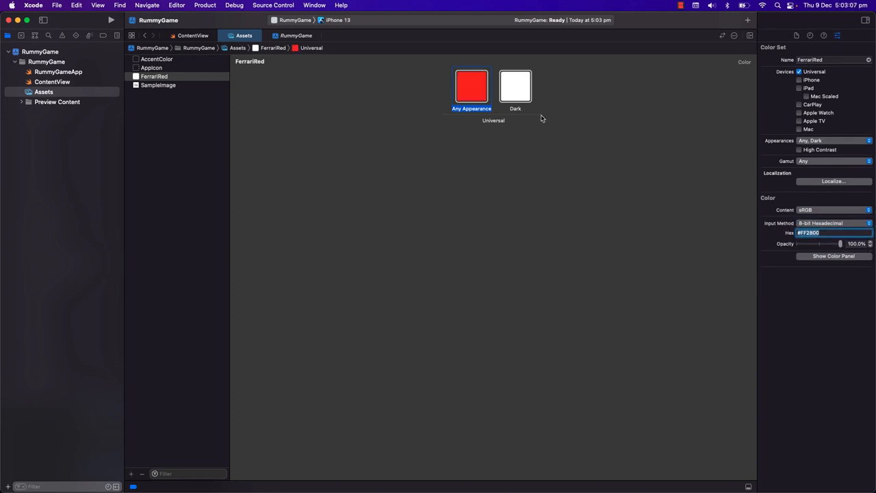
- Set the Dark appearance of FerrariRed to hex FF2800 as well
click(515, 85)
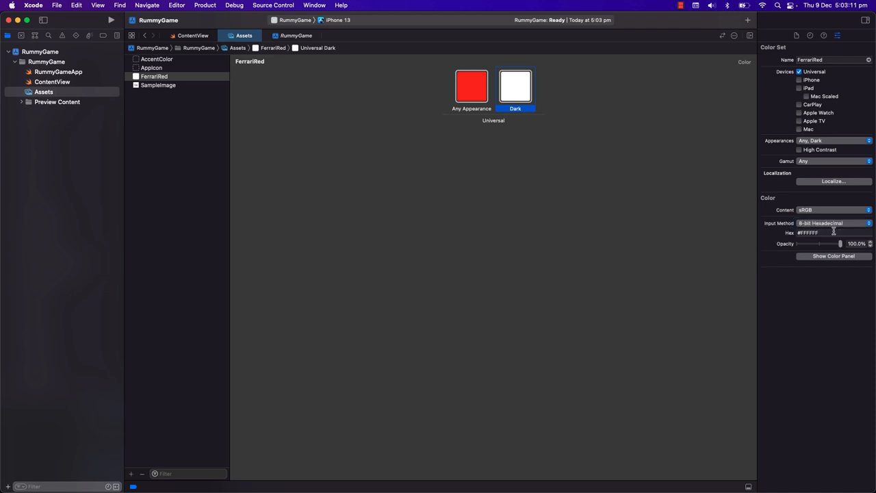
click(834, 222)
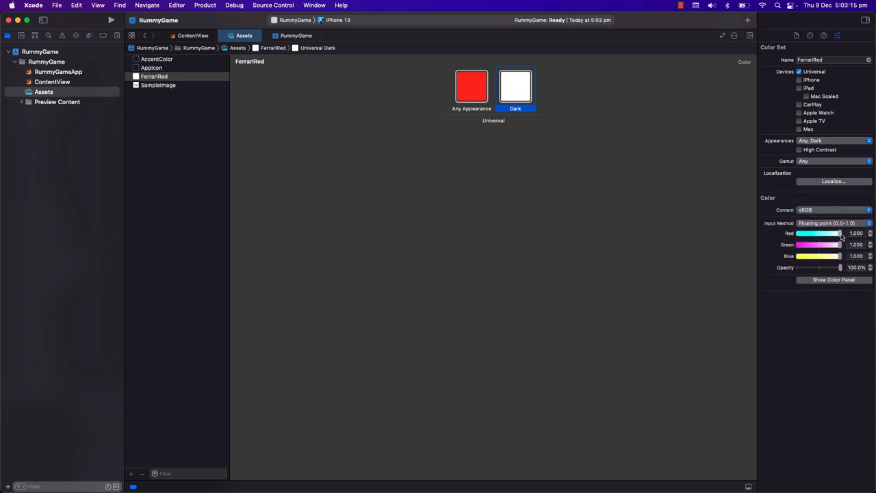
drag(841, 244, 819, 244)
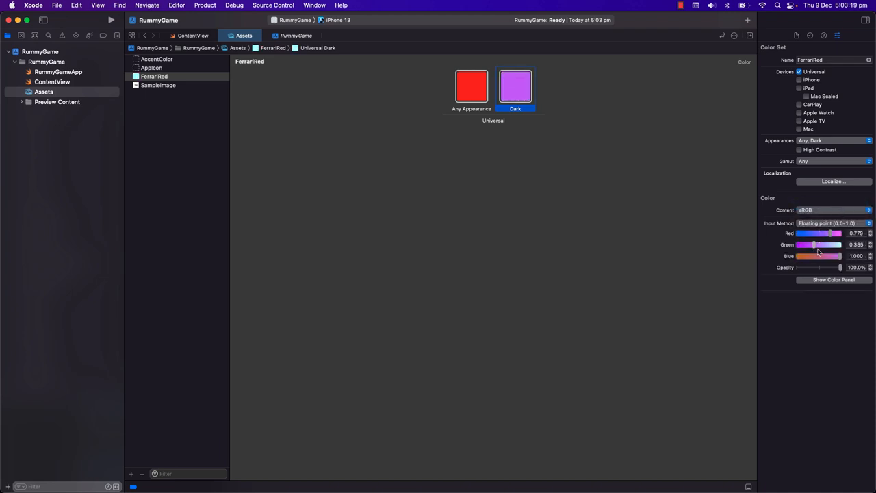
click(834, 222)
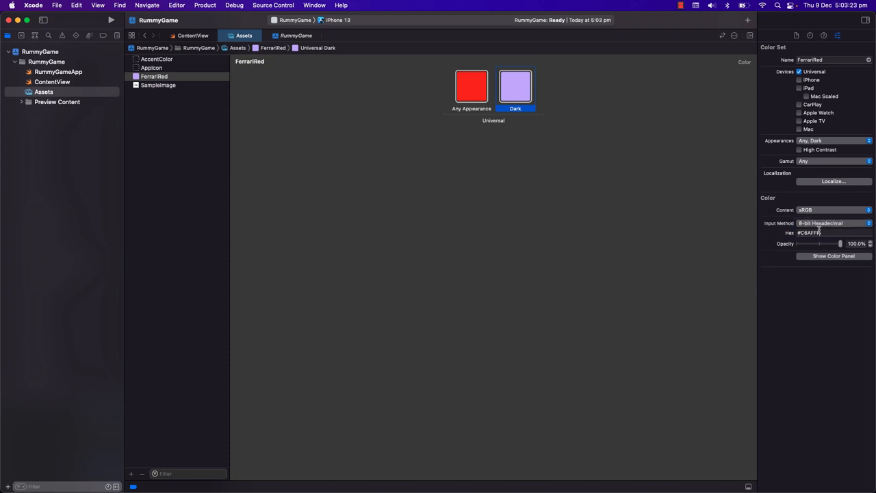
text(FF2800)
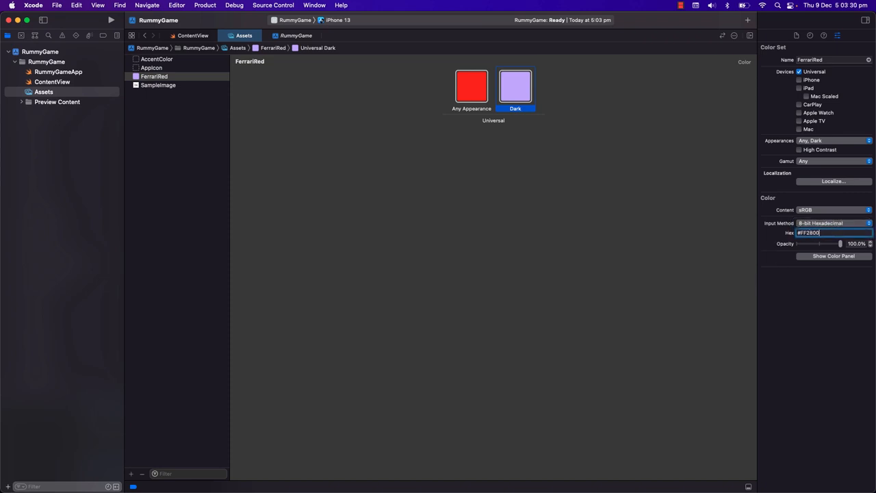
click(52, 82)
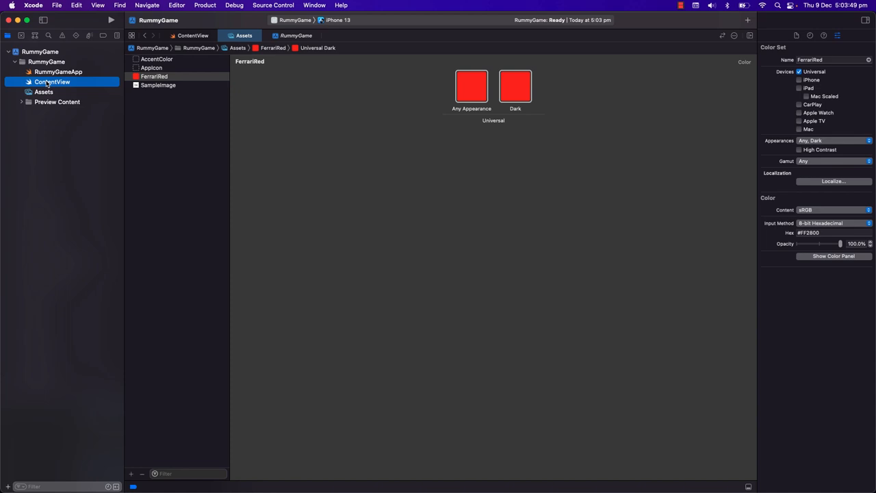
- Add a HeaderText colour set in sRGB and import the playing-card PNGs as image sets
click(52, 83)
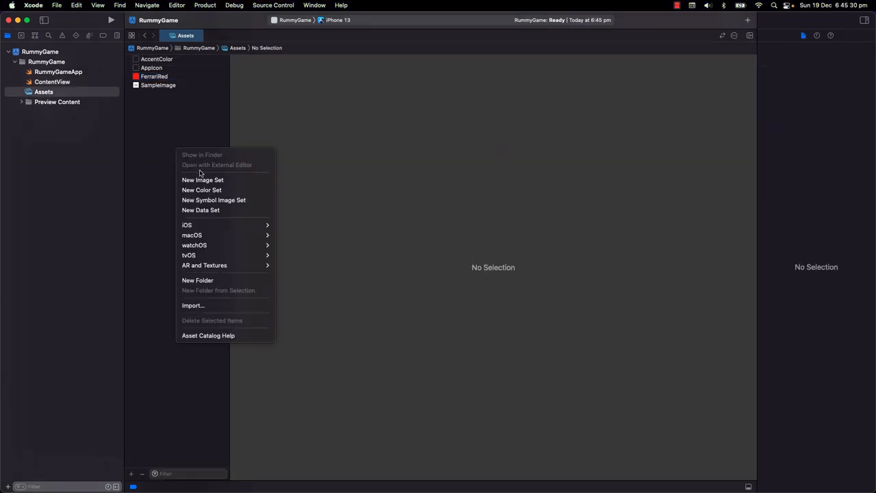
click(201, 189)
text(HeaderText)
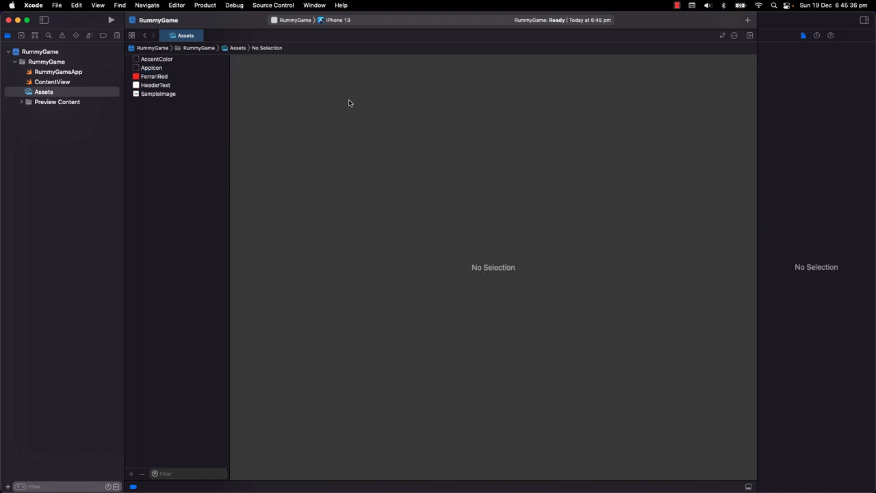
click(157, 85)
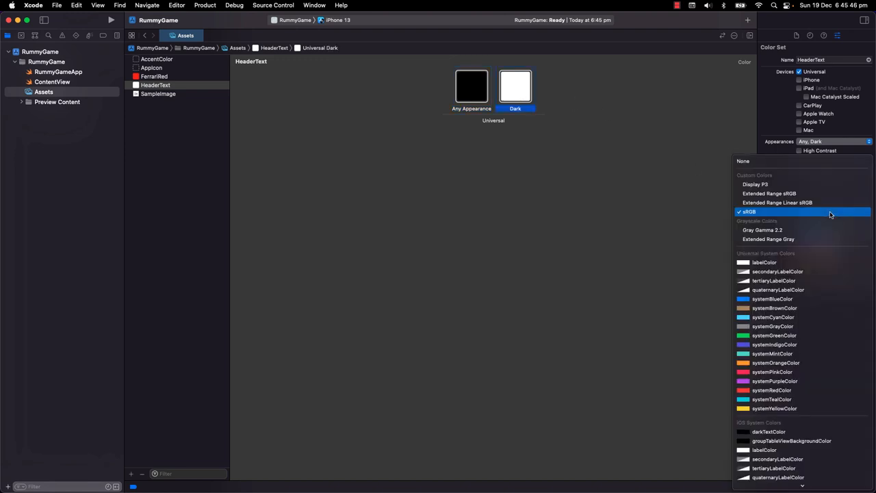
click(774, 408)
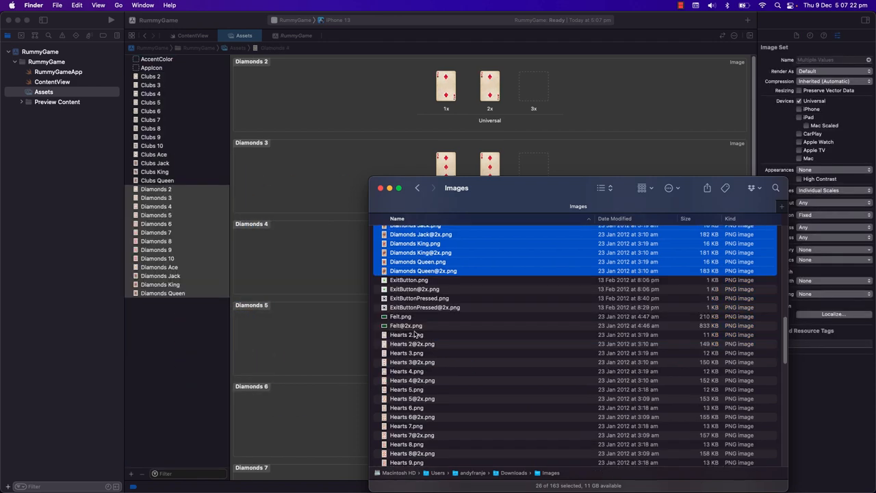
scroll(down, 3)
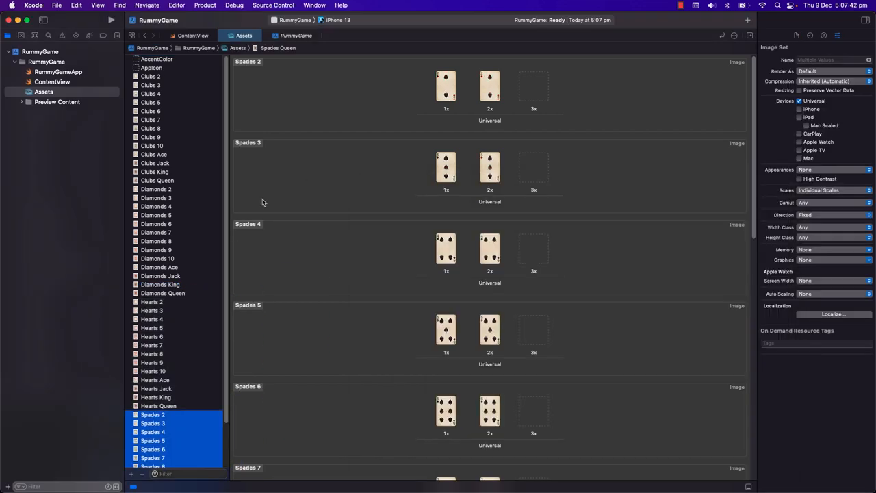
- Show Image("Hearts Queen") made resizable in ContentView's preview
click(52, 83)
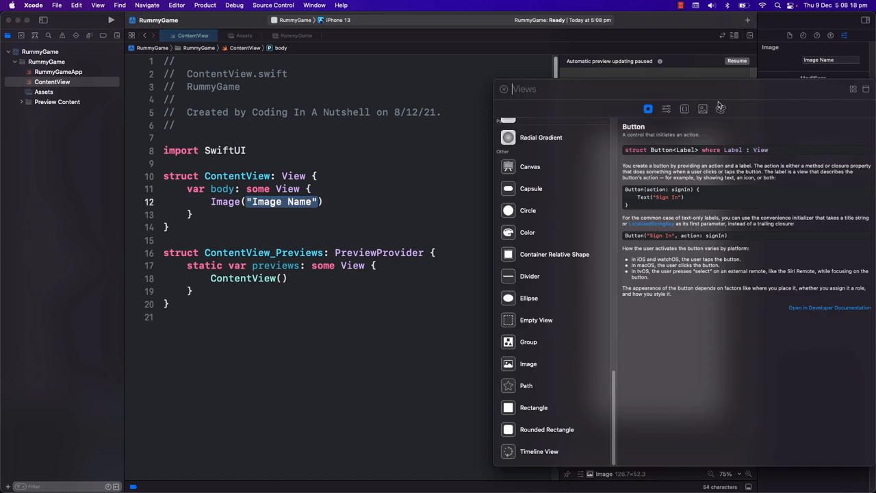
click(703, 110)
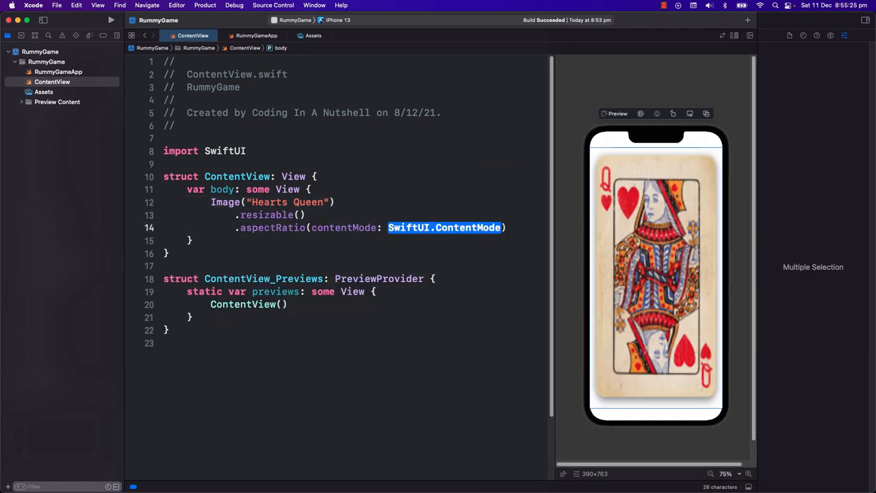
- Try .fill and scaledToFill, then settle on .aspectRatio(contentMode: .fit) for the card
text(.f)
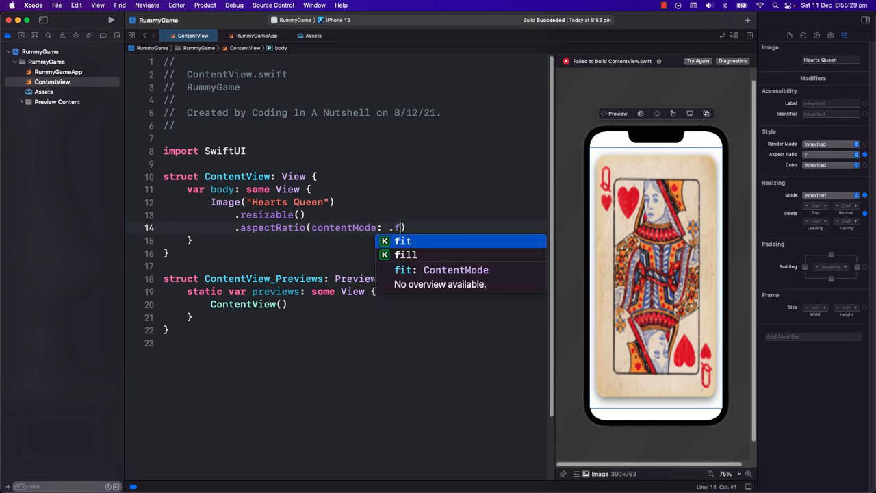
click(406, 253)
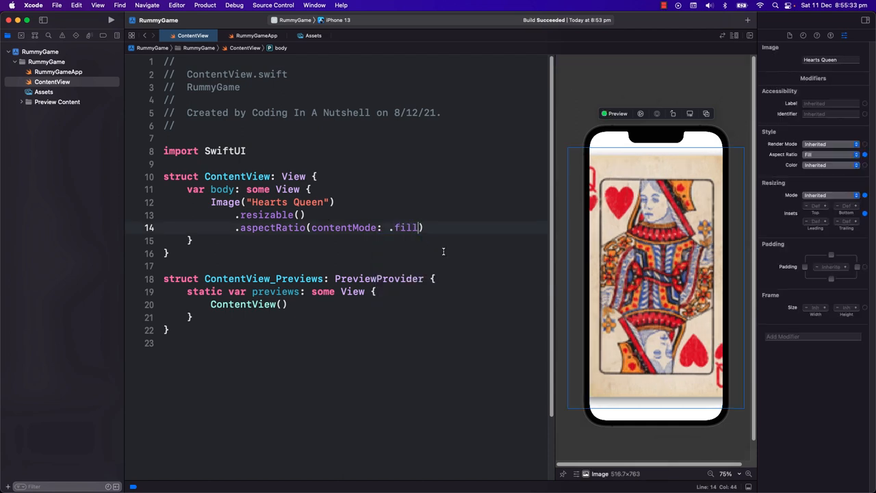
text(.scaledToFill()
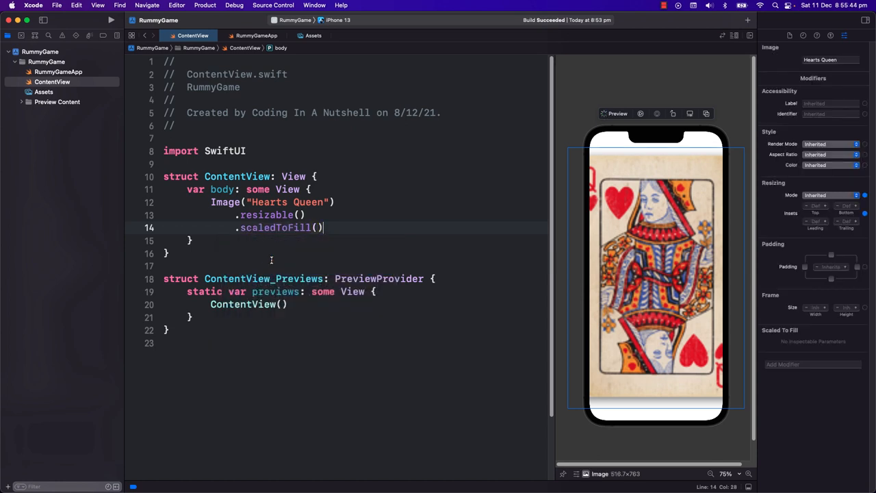
double_click(273, 227)
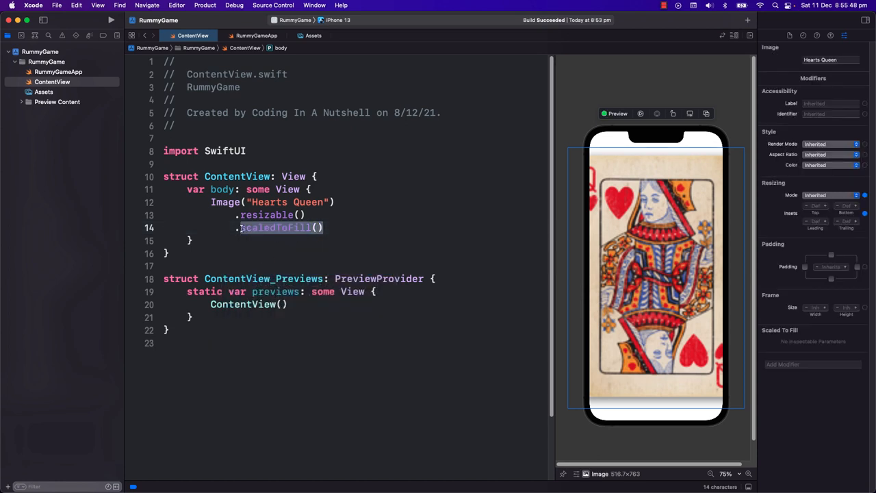
text(aspectRatio(contentMode: .)
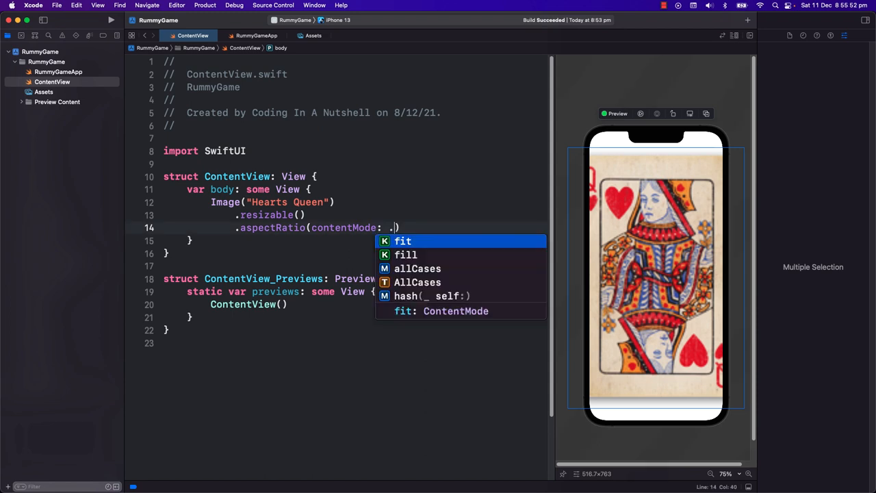
click(402, 241)
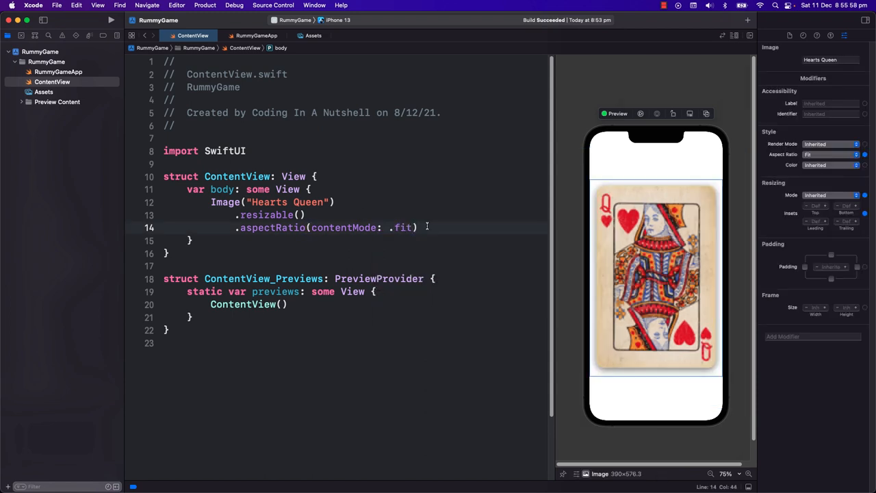
text(.sca)
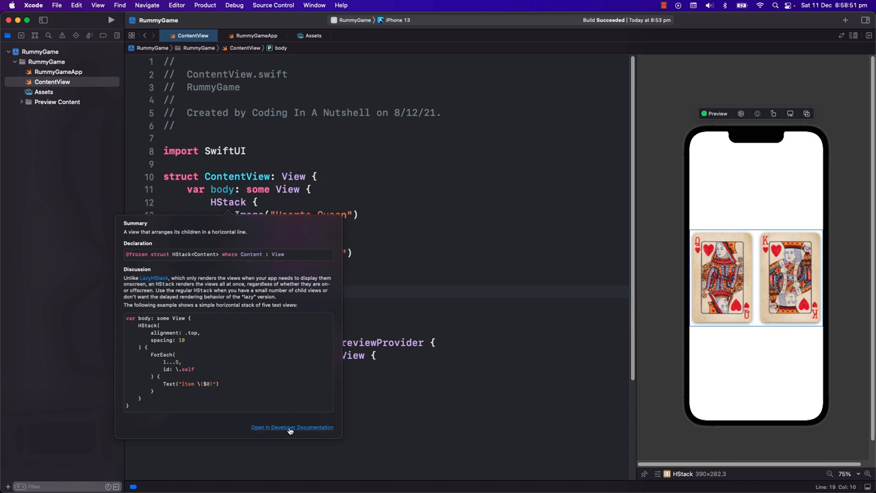
- Duplicate the Queen and King Image blocks and begin replacing HStack with ForEach
click(291, 427)
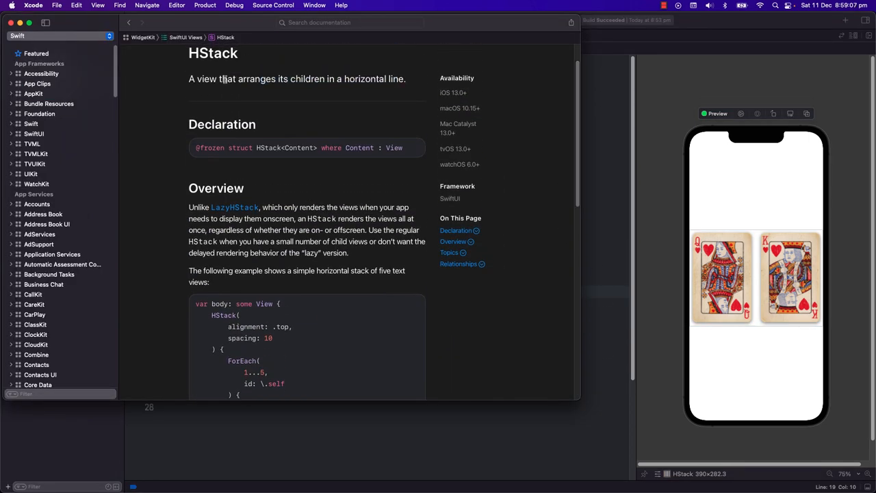
drag(189, 78, 408, 78)
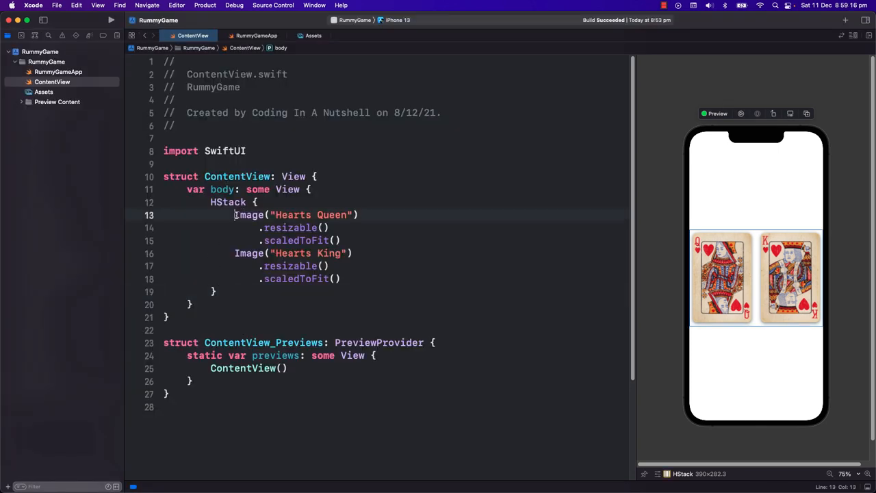
drag(235, 214, 339, 280)
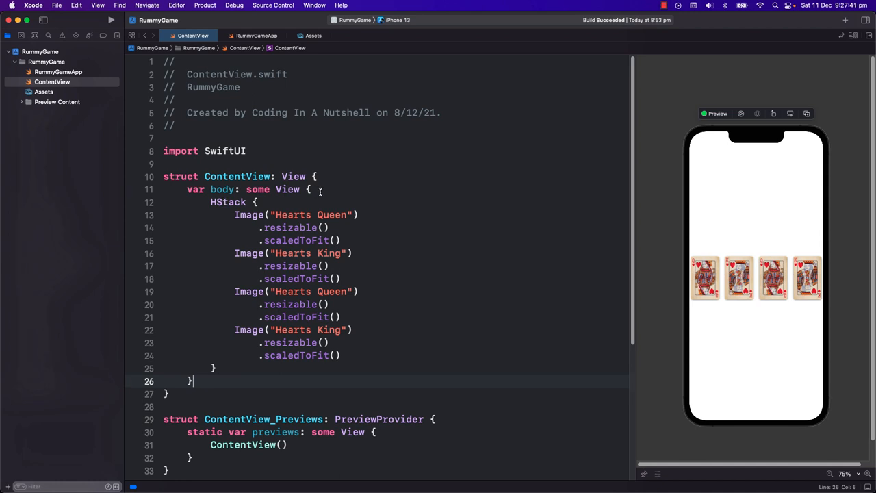
text(forea)
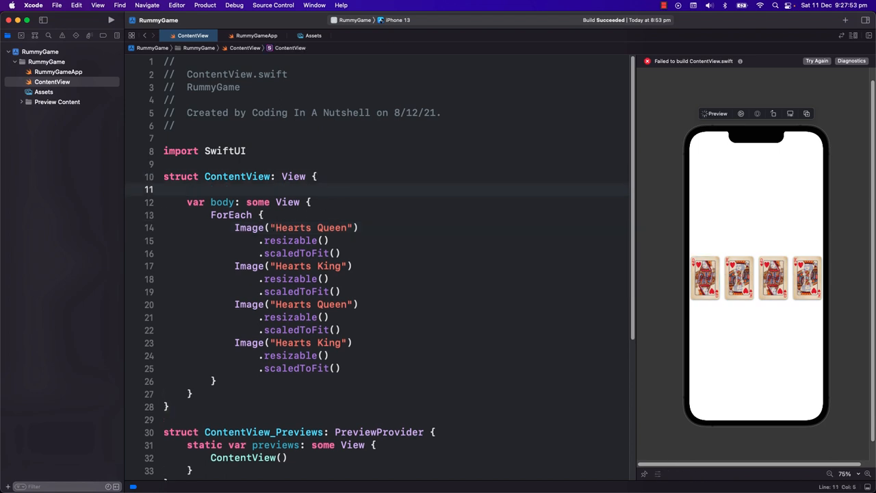
- Add let cards = ["Hearts Queen", "Hearts King"] and remove the duplicate Images
text(let cards = ["Hearts Queen",)
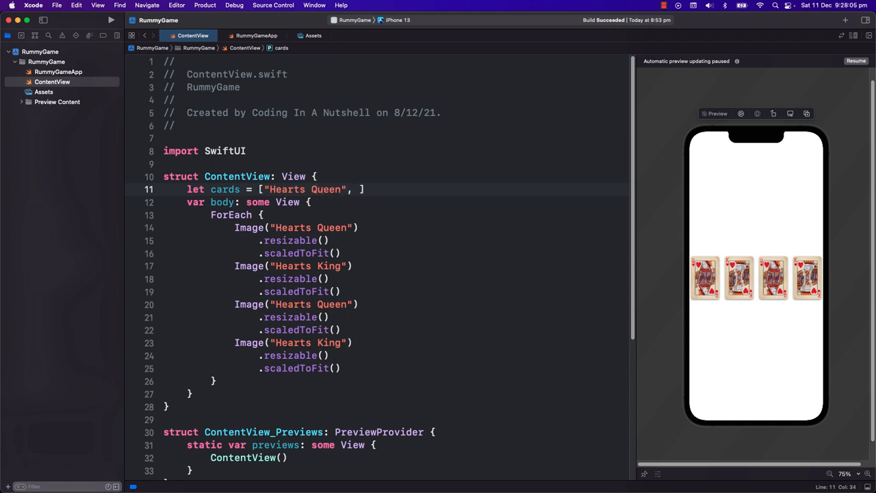
text("Hearts King")
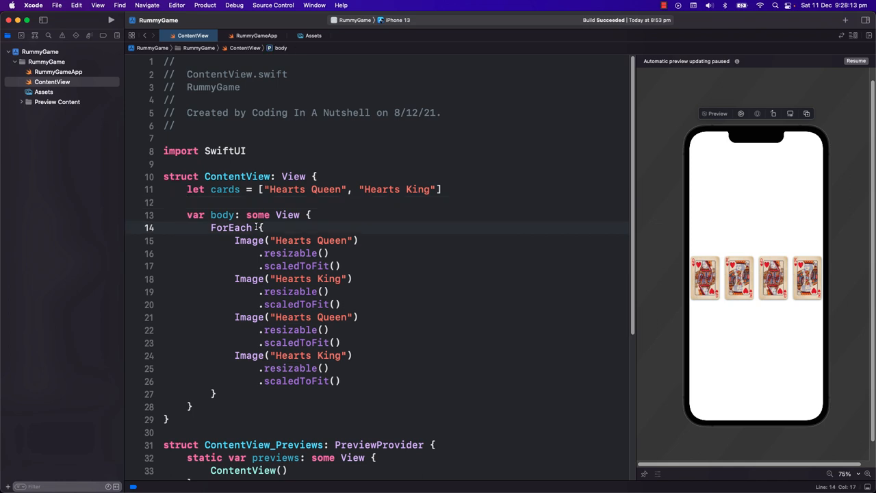
text((cards))
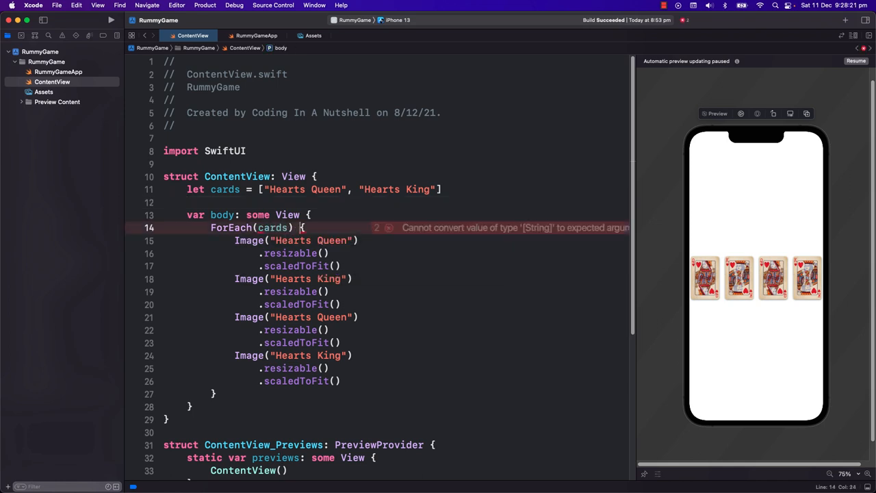
drag(234, 279, 340, 381)
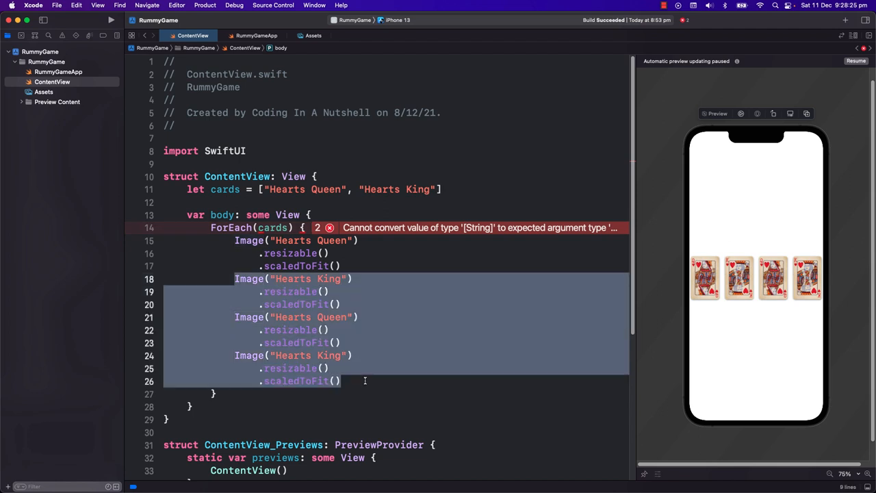
key(Delete)
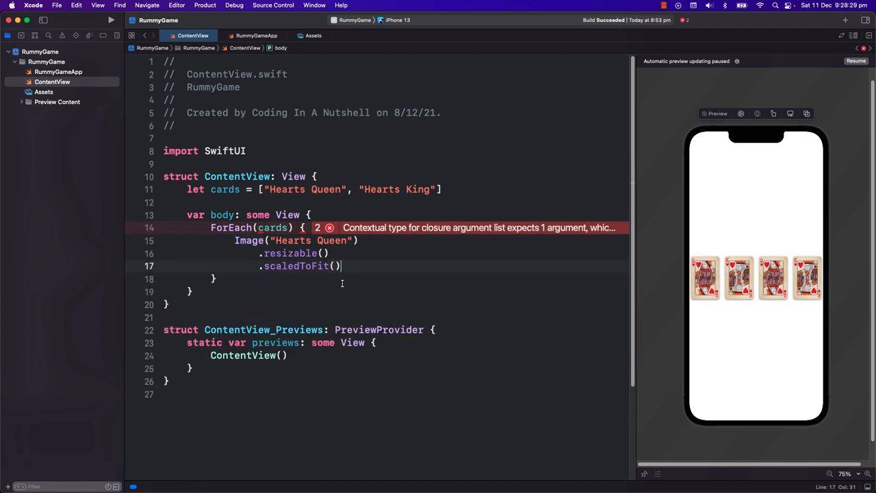
- Loop ForEach(cards, id: \.self) { cardName in Image(cardName) } to fix the build
text(cardName in)
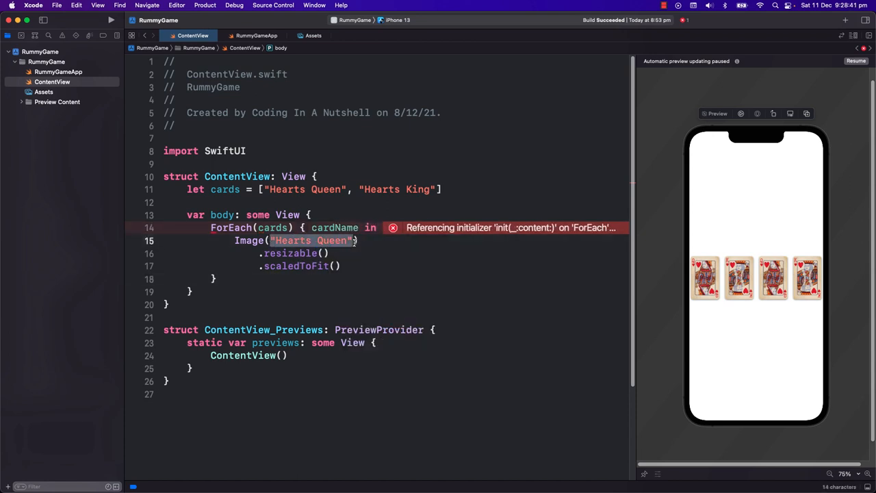
text(cardName))
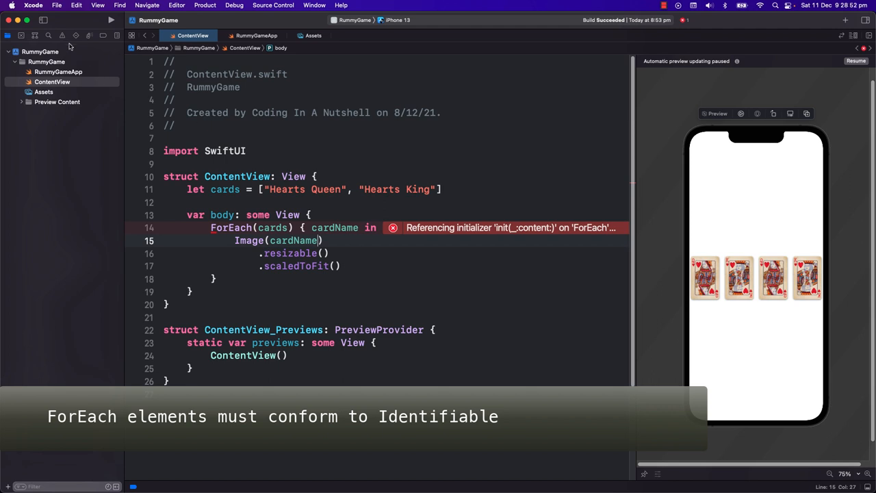
click(63, 36)
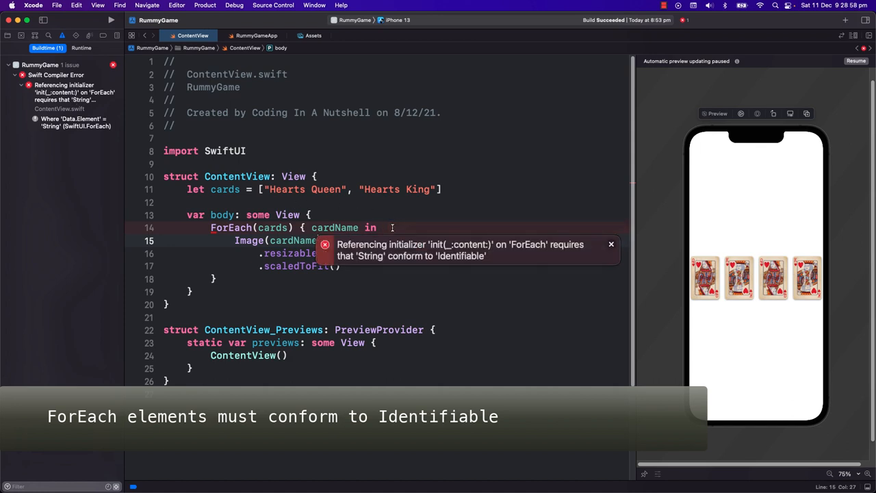
mouse_move(424, 265)
text(, id:\)
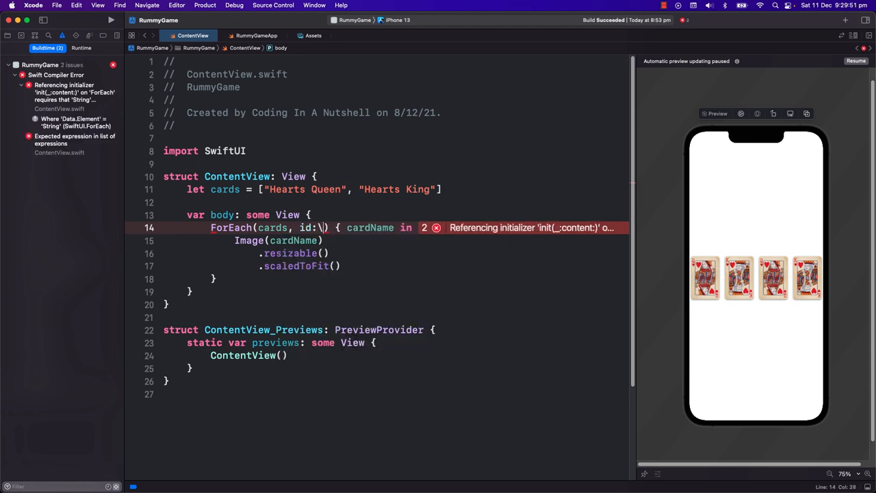
text(.self)
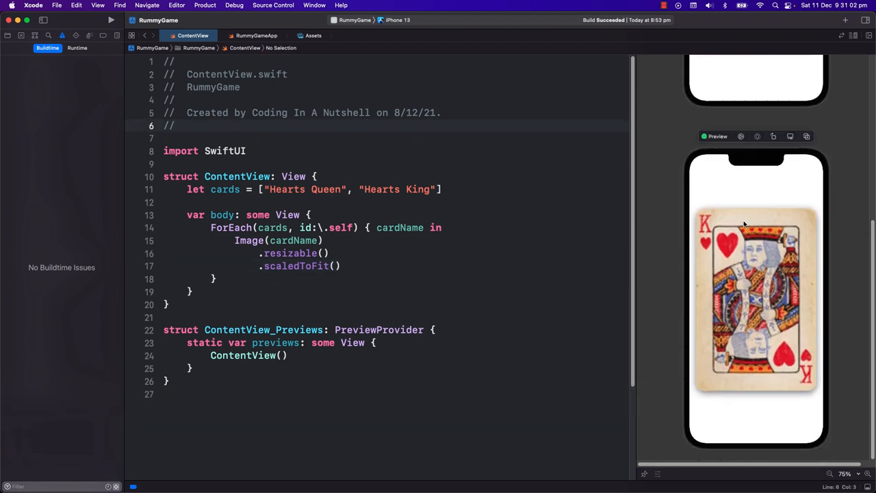
- Wrap the ForEach in an HStack and append "Spades Ace" and "Clubs Jack" to the cards array
text(hsta)
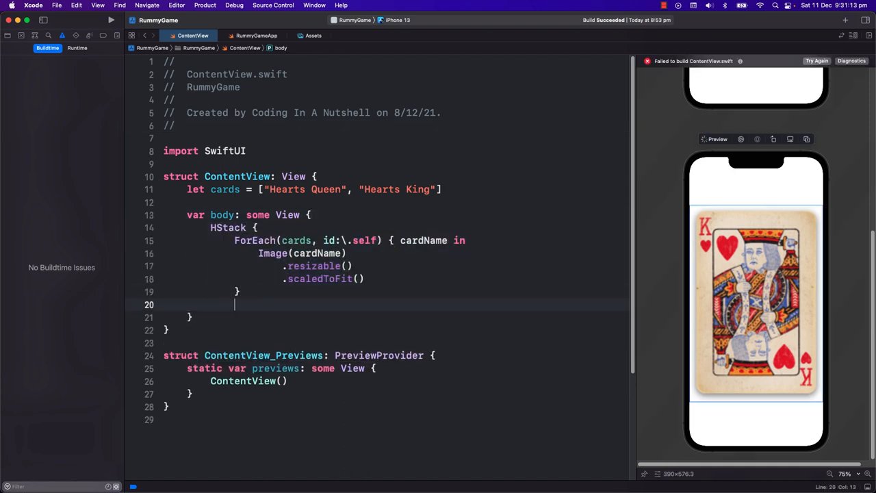
text(, "")
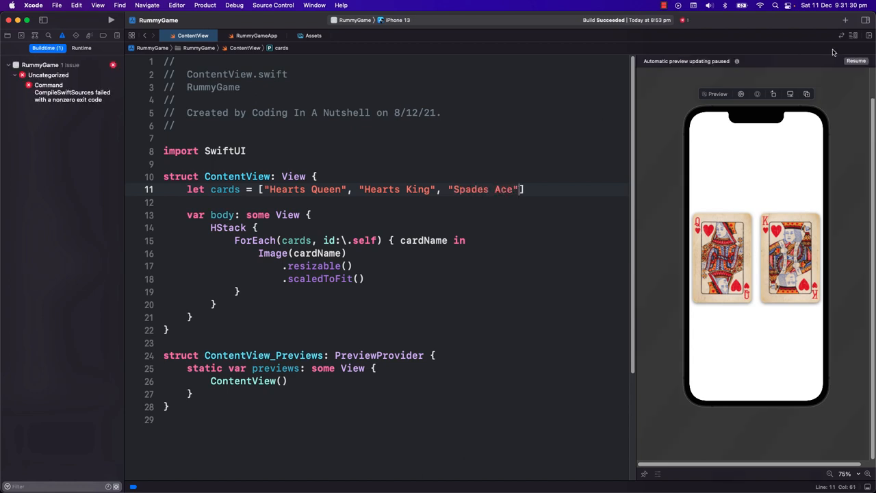
text(, "Clubs Jack)
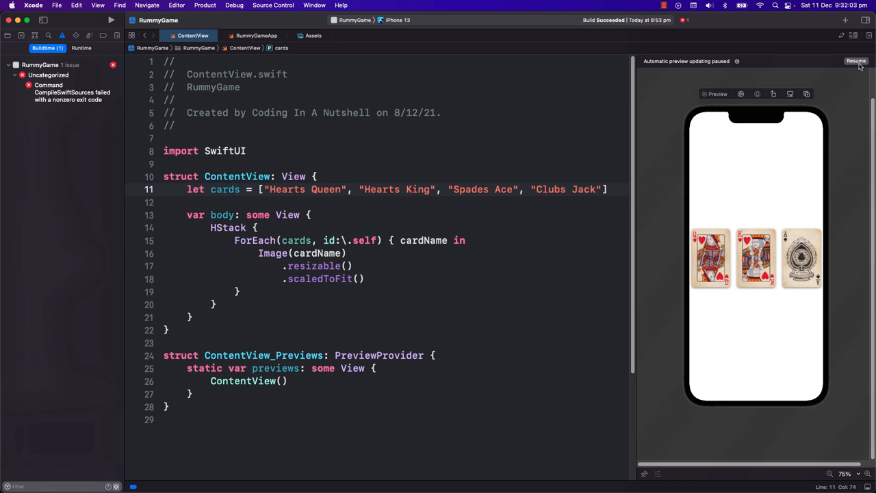
- Resume the canvas preview showing four cards, then select HStack to begin wrapping it
click(855, 60)
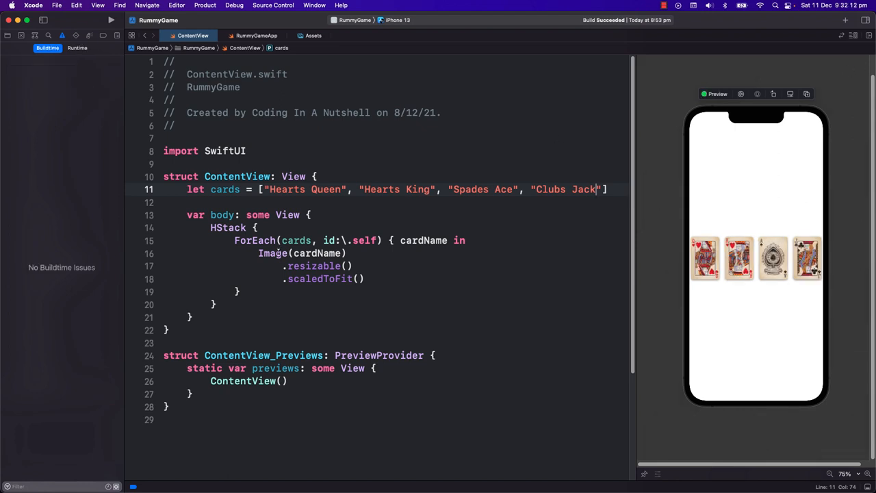
double_click(254, 241)
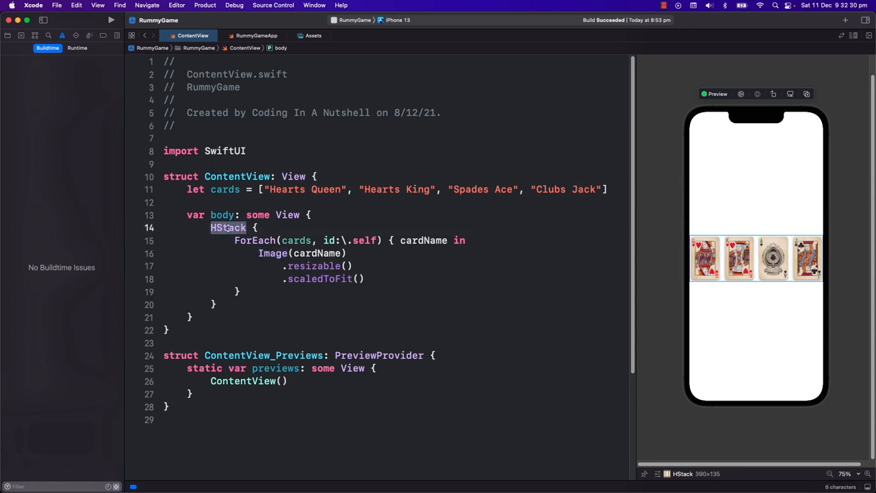
text(return)
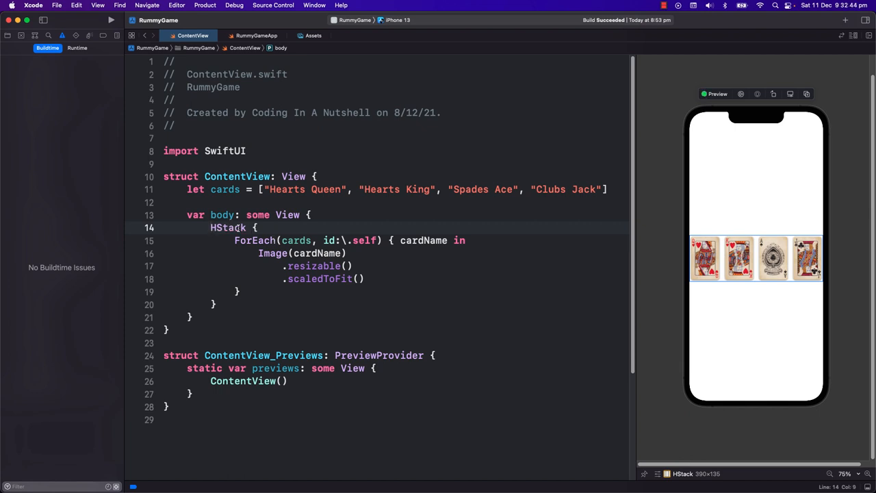
- Wrap the HStack in a VStack with Text("Playing Cards") below, and start struct CardView: View
text(VStack {)
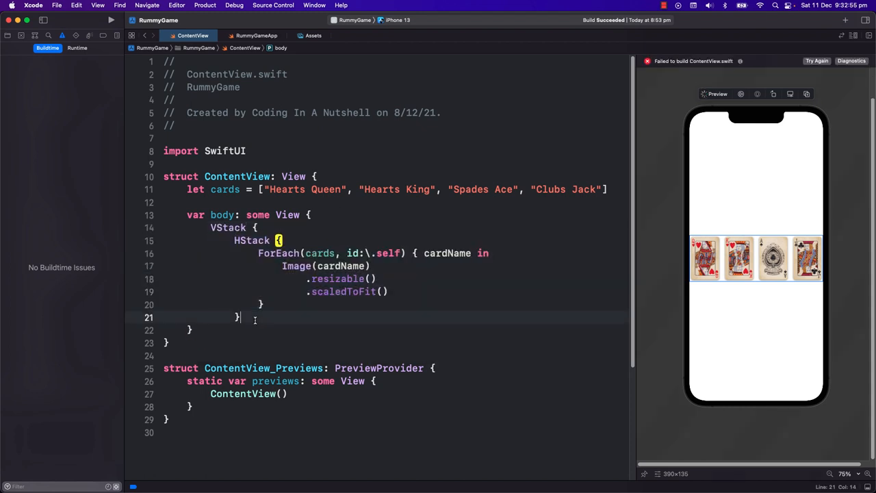
text(T)
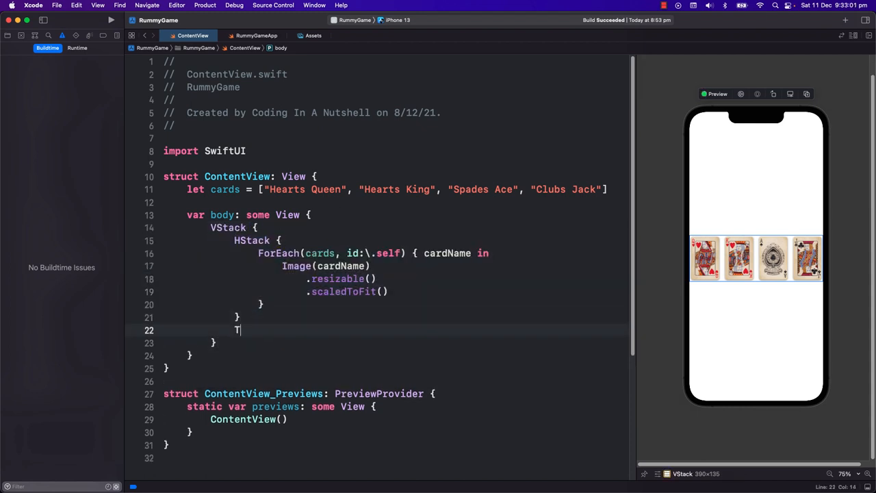
text(ext()
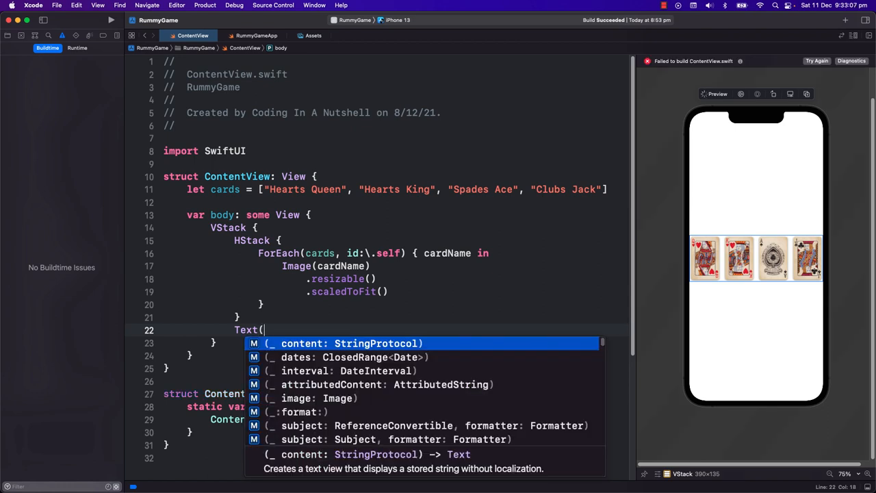
text("Playing Cards")
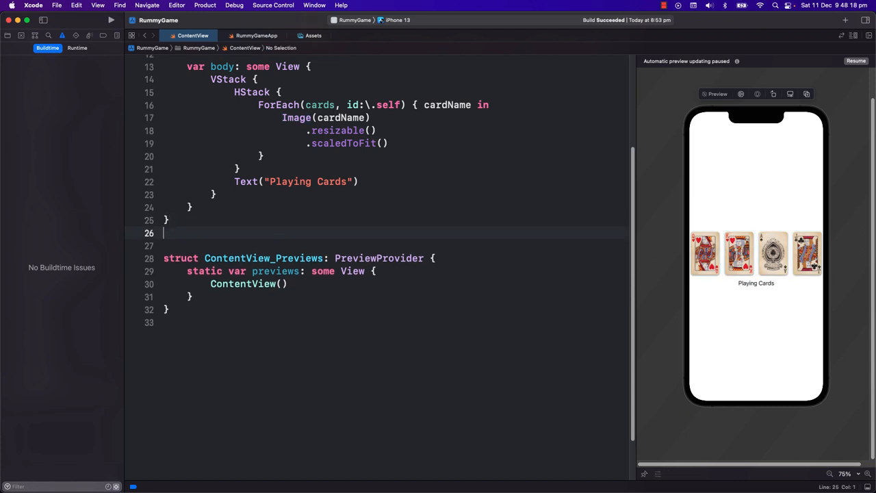
text(struct CardView: View {)
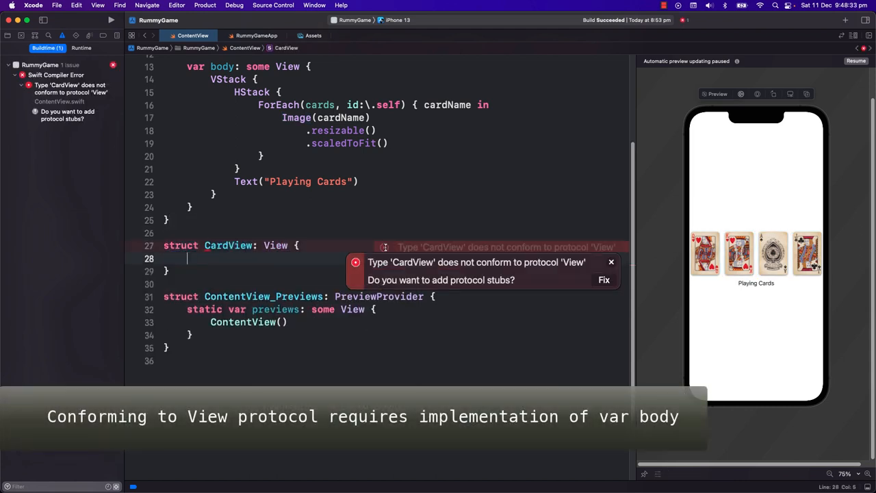
text(var)
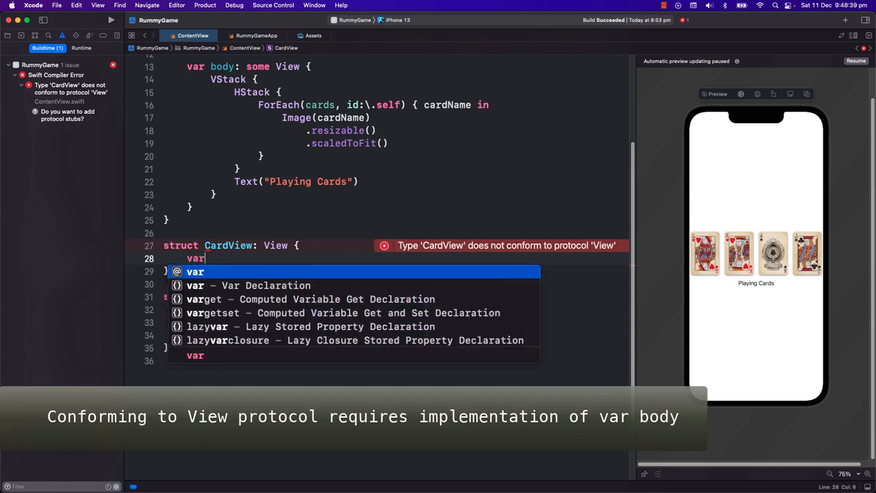
text(body: so)
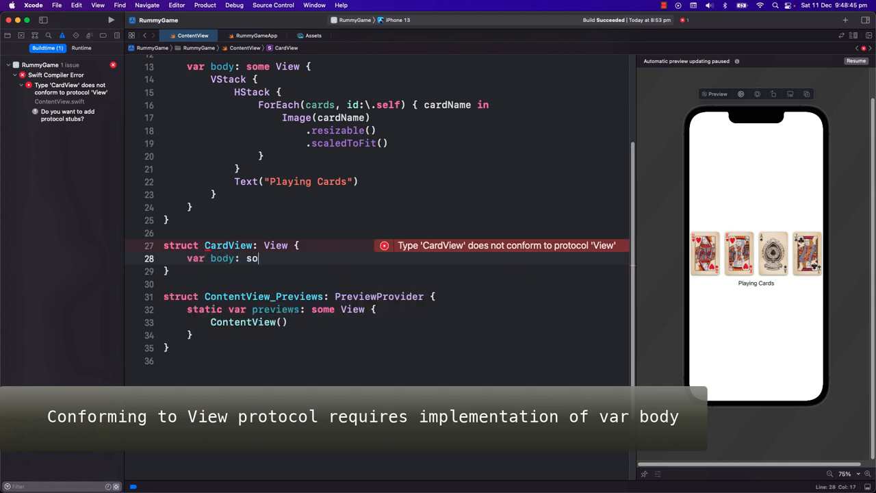
text(me View {)
text(\)
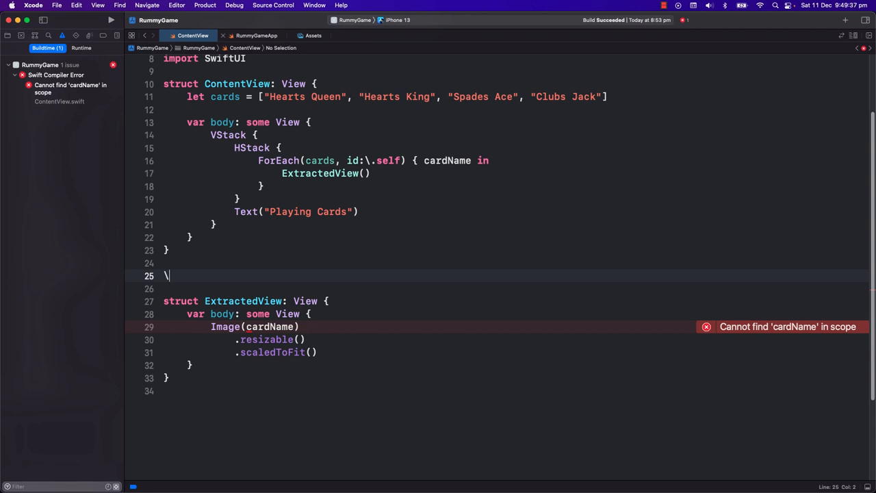
key(backspace)
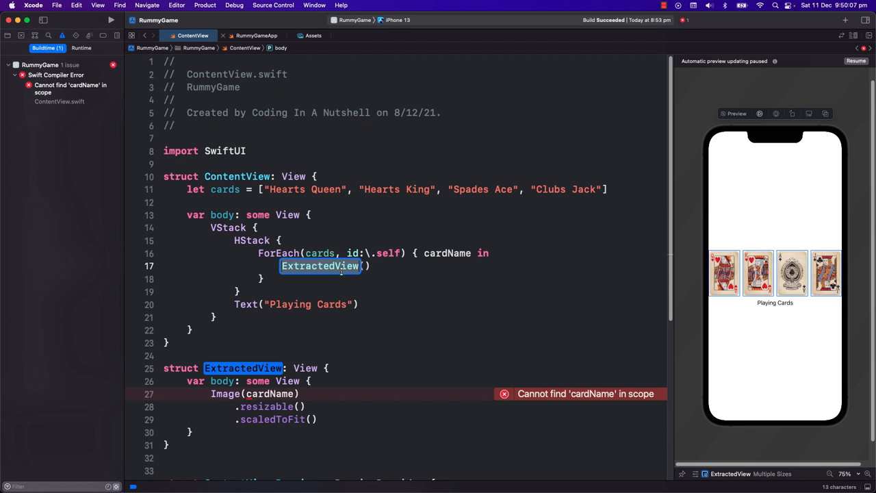
text(Ca)
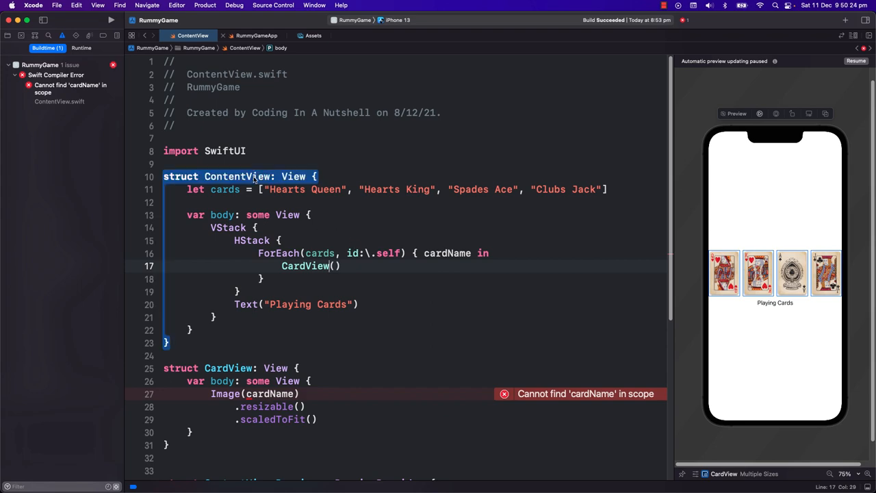
- Refactor-rename the ContentView struct to MainView across the whole project
right_click(230, 175)
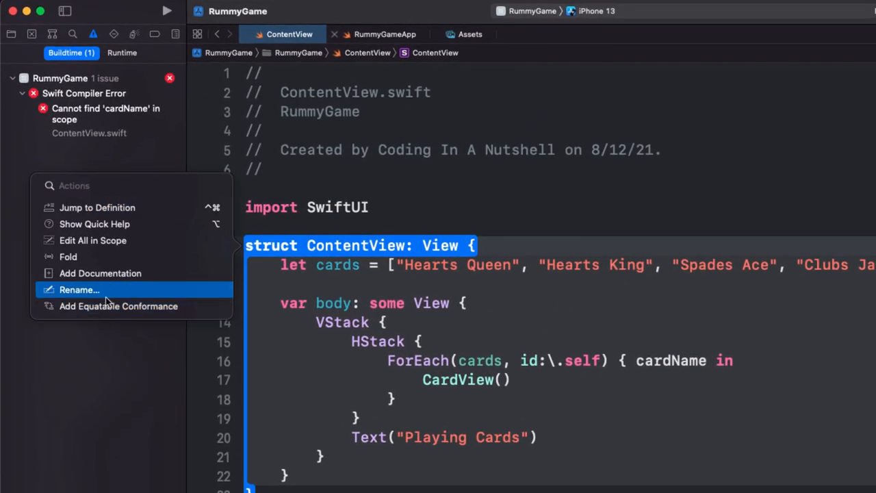
click(80, 290)
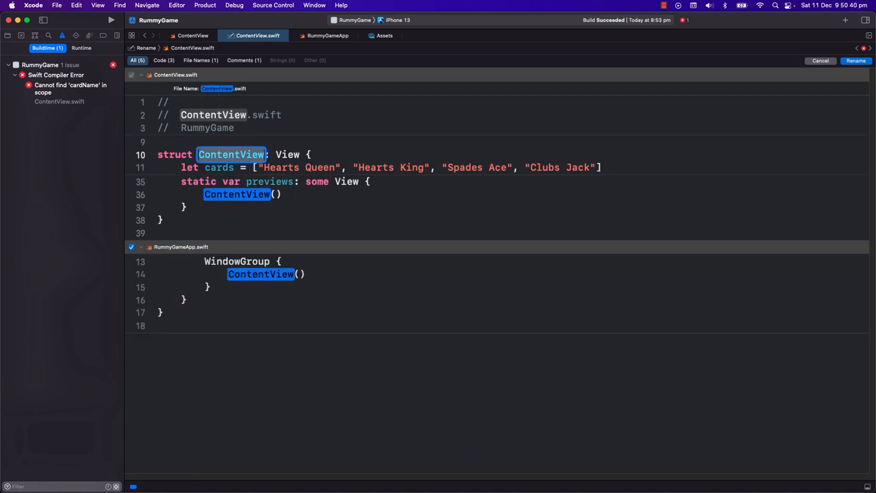
text(MainView)
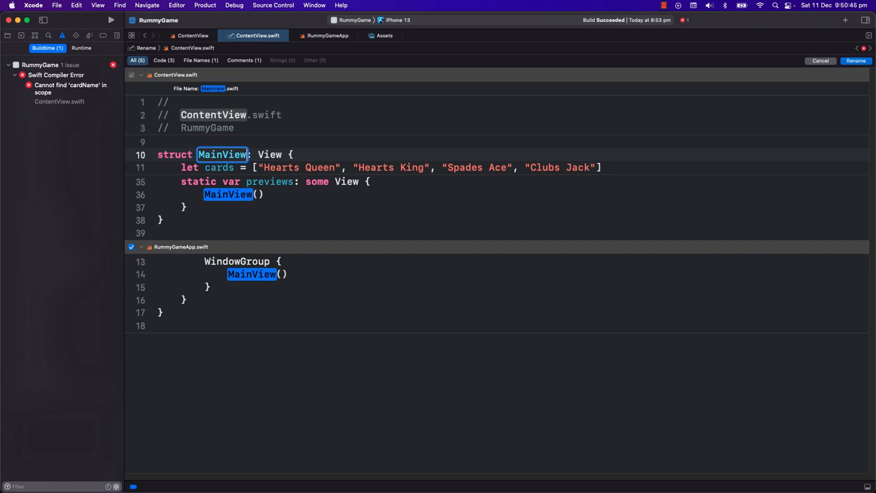
click(856, 60)
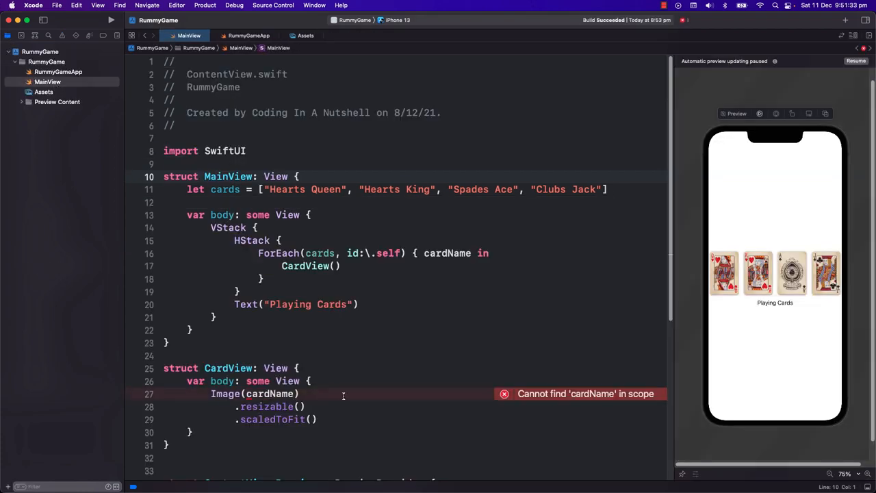
- Add a var cardName: String property to CardView
scroll(down, 3)
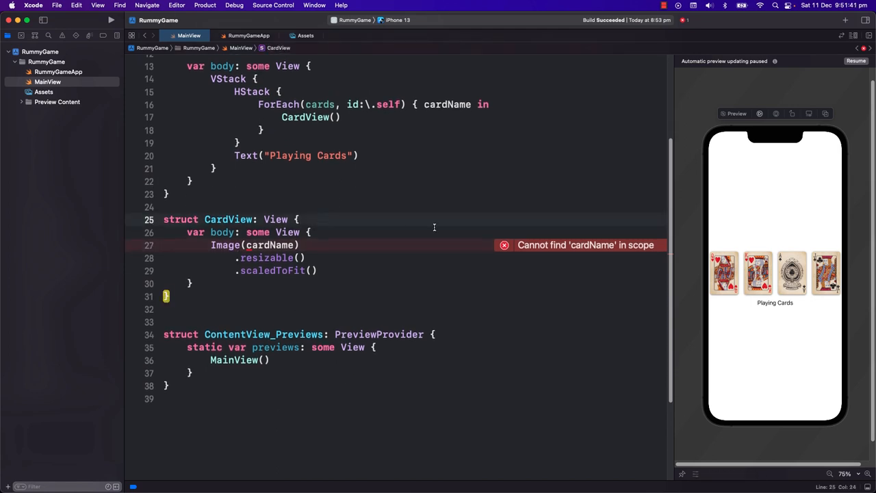
text(var)
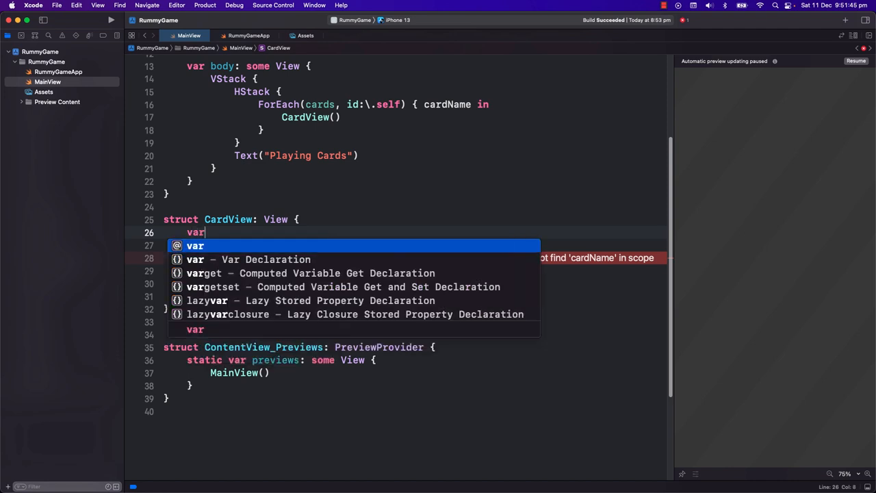
text(cardName:)
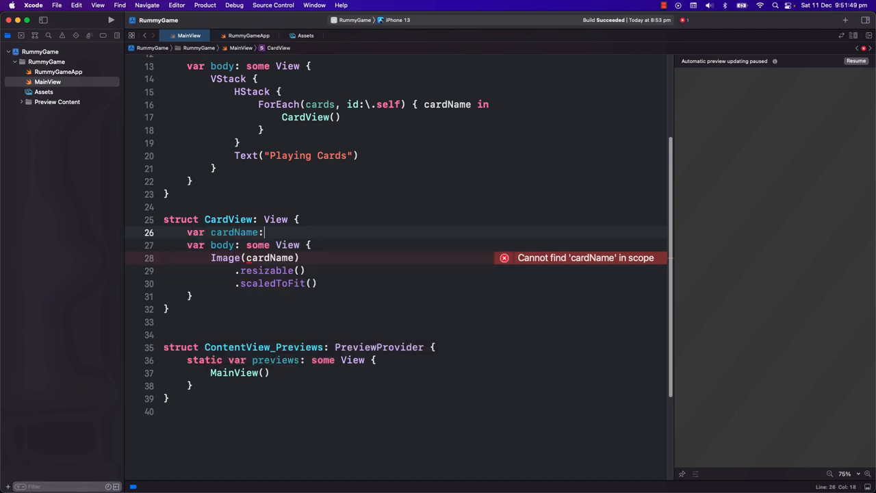
text(String)
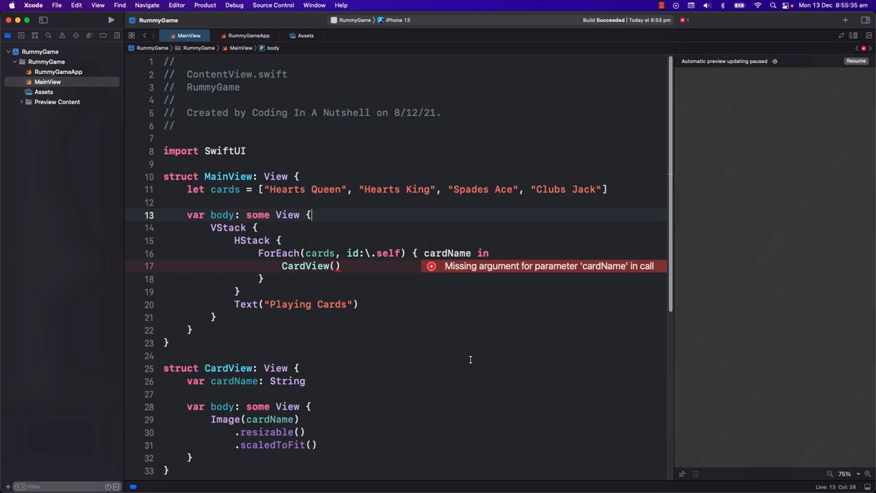
mouse_move(257, 251)
text(:)
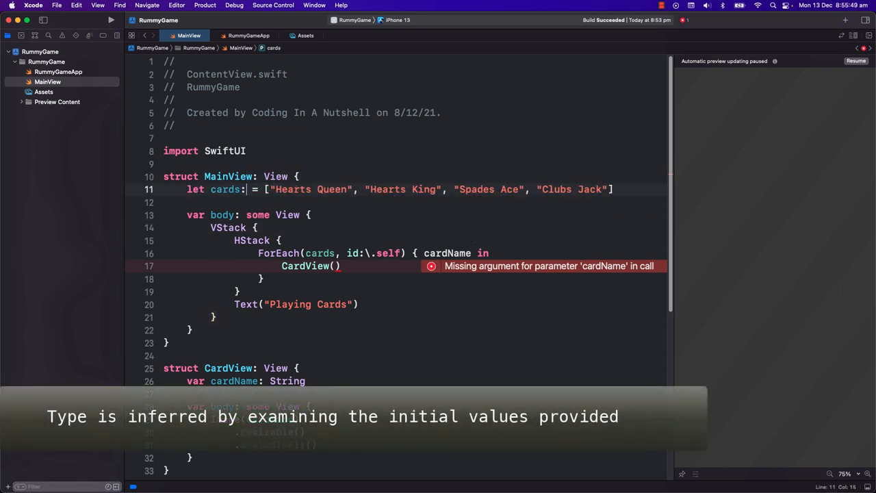
- Declare MainView's cards as let cards:[String] = [] using the String autocomplete
text([St)
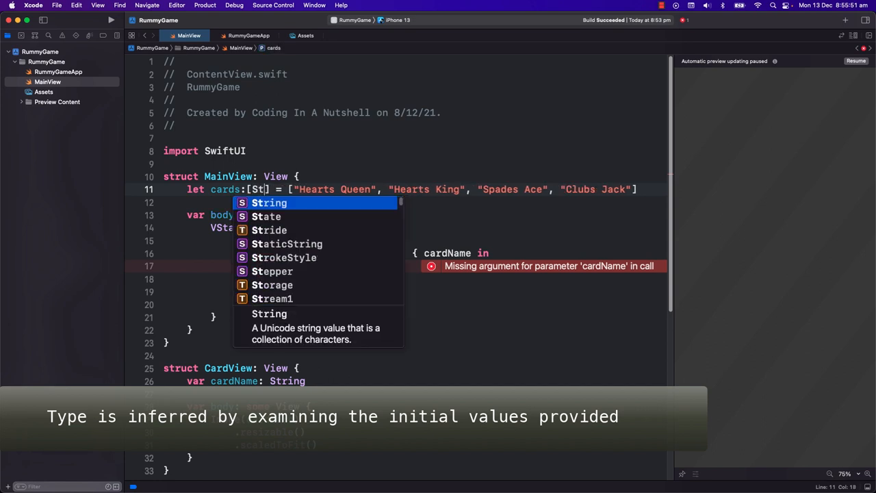
key(return)
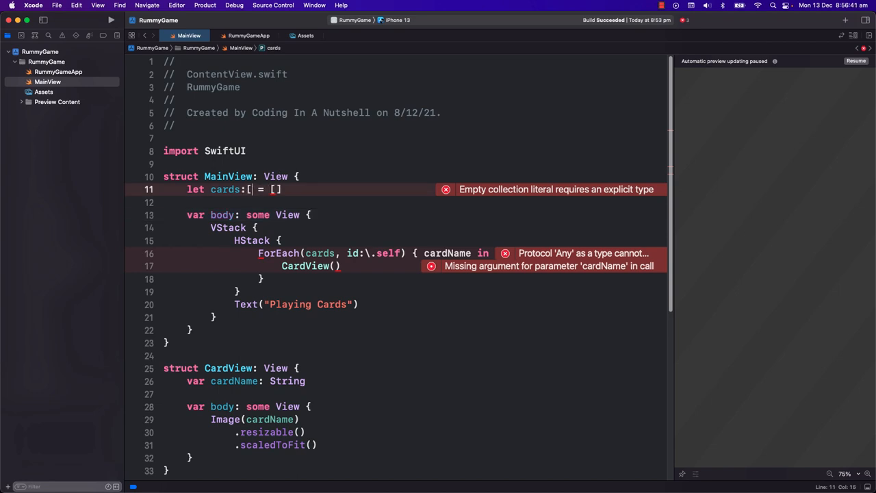
text(String])
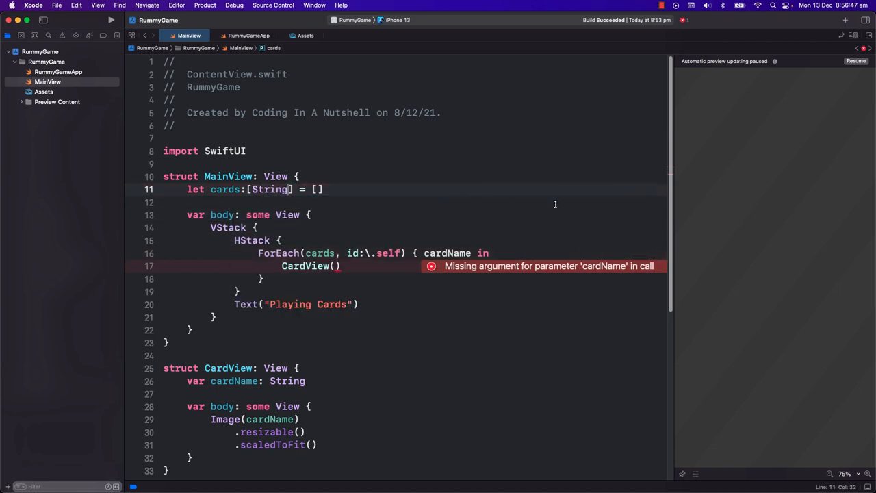
double_click(194, 189)
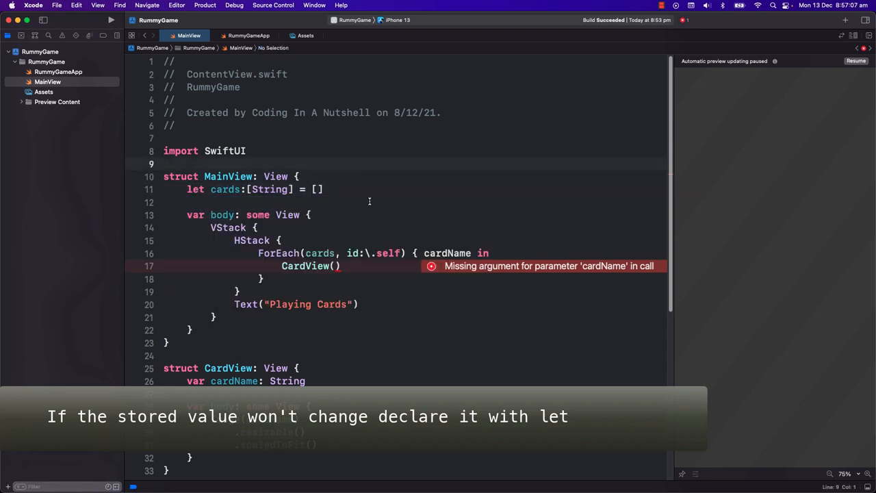
- Restore the cards array literal with the four card names starting at Hearts Queen
text(mutating func assignCards() {)
text(cards = [")
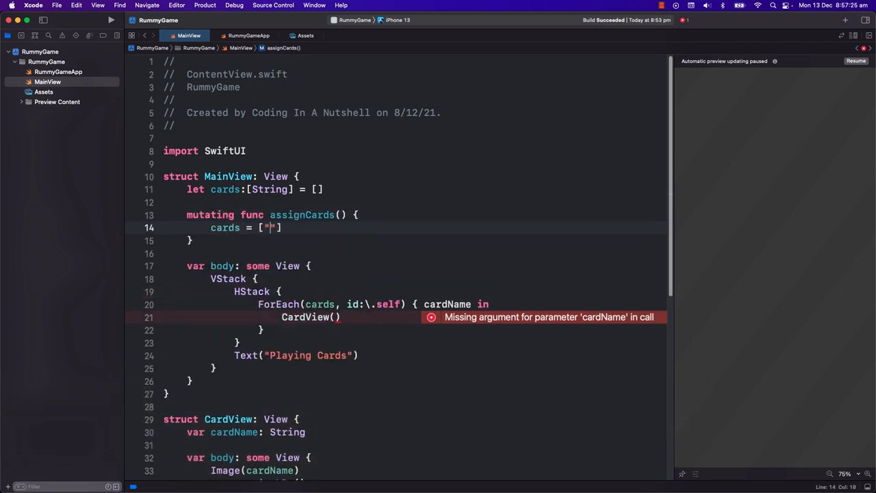
text(Hearts Queen", "Hearts King", "Spades Ace", "Clubs Jack)
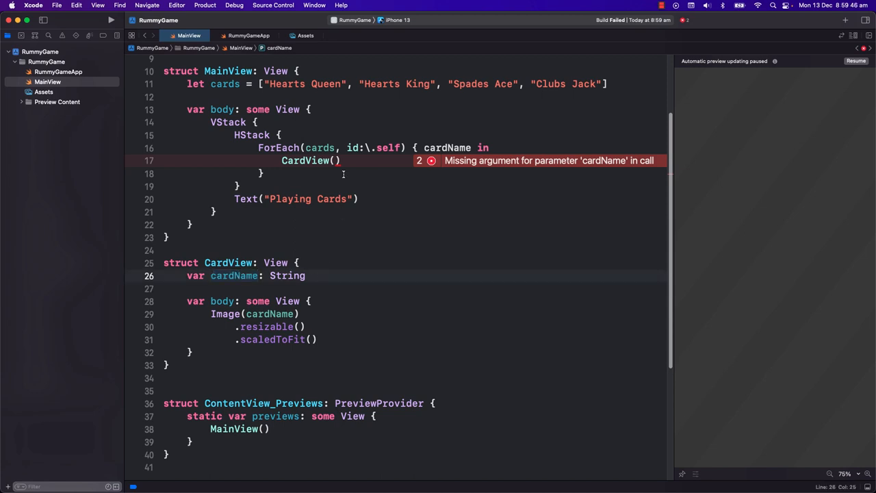
text(cardName: cardName)
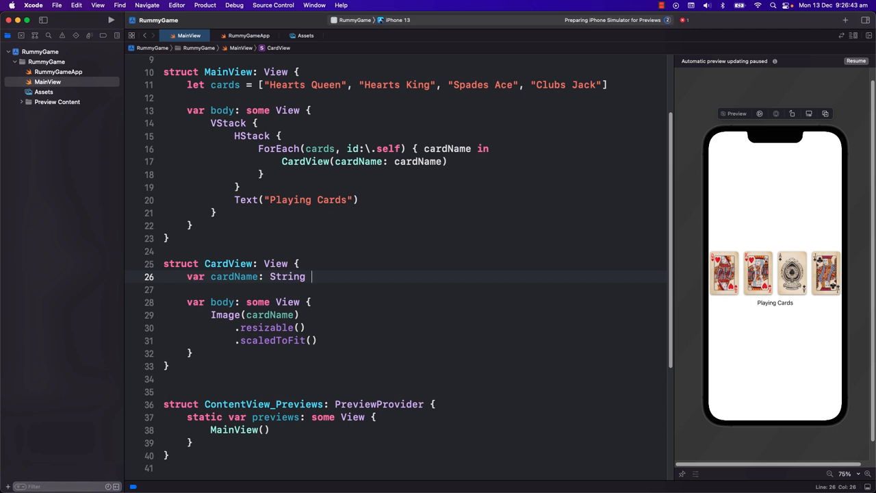
text(= ")
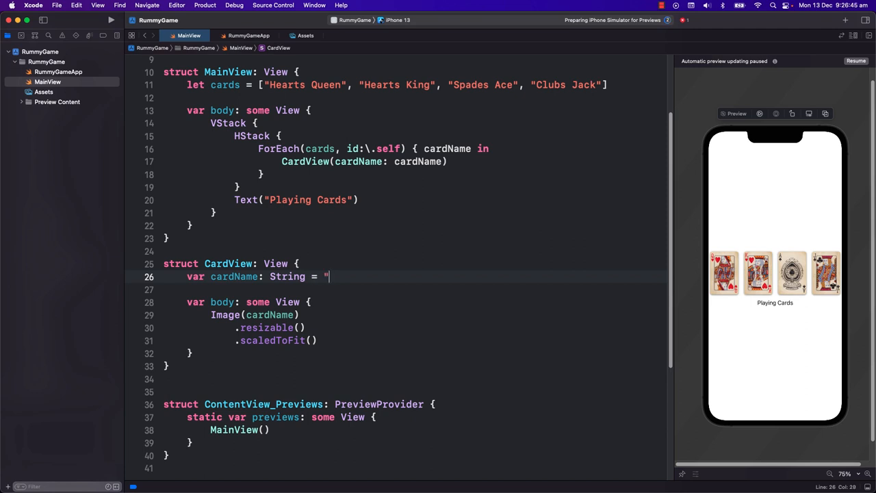
text(")
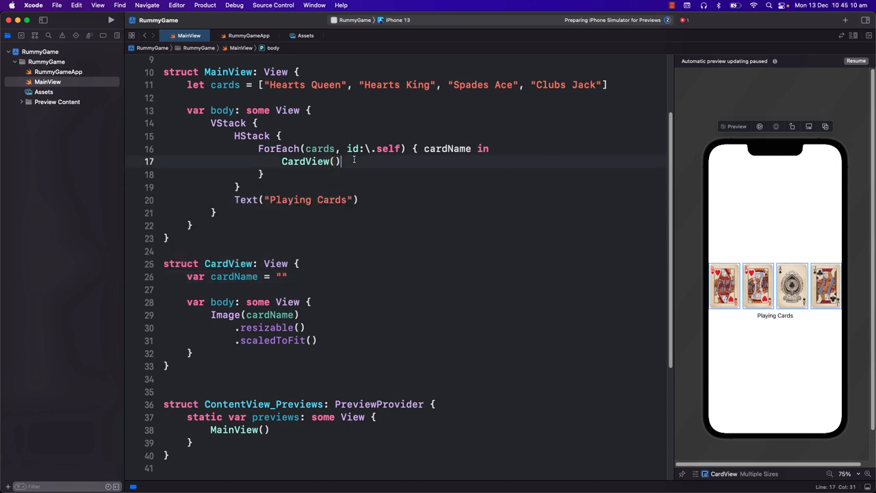
- Change CardView() in the ForEach to CardView(cardName: cardName)
key(Backspace)
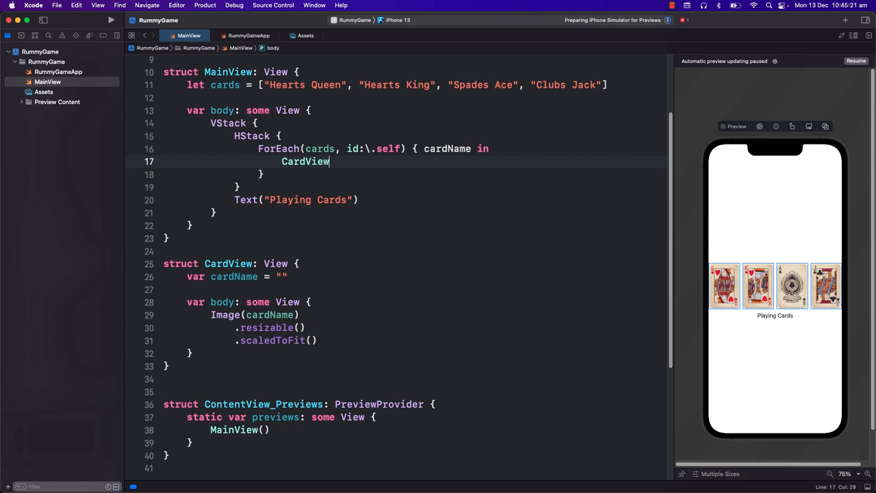
text(()
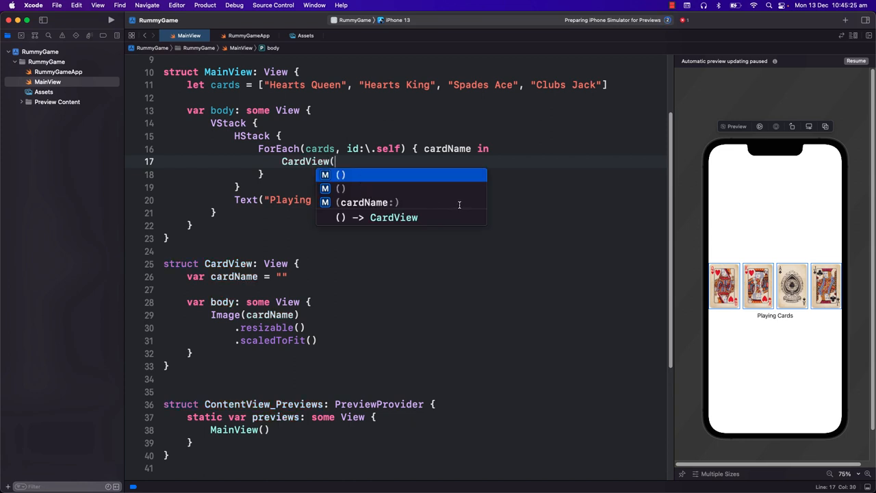
mouse_move(446, 178)
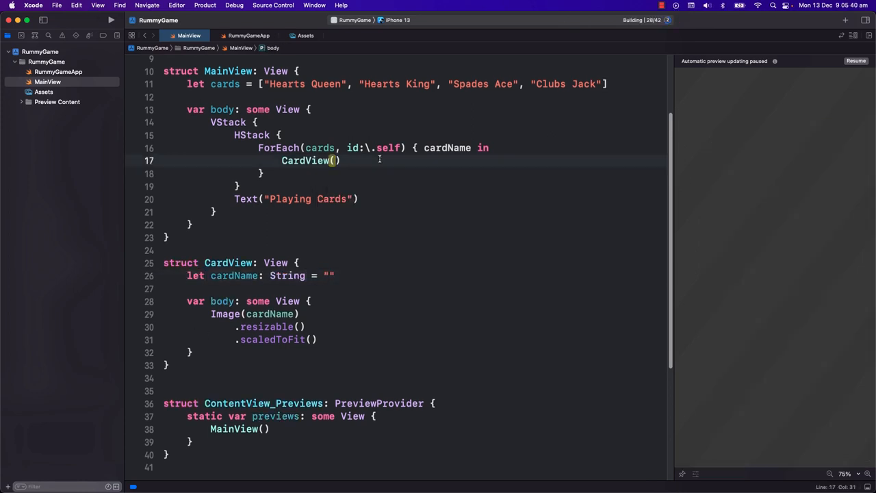
text(c)
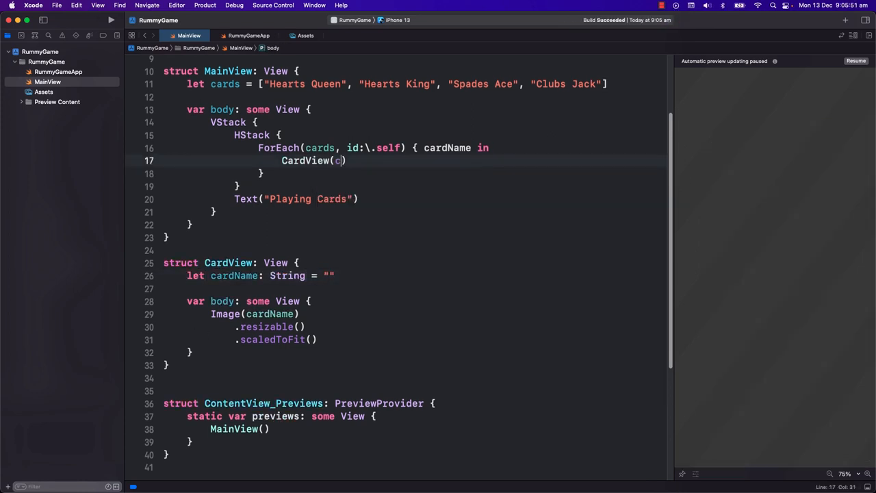
text(ardName: cardName)
click(249, 276)
text(var)
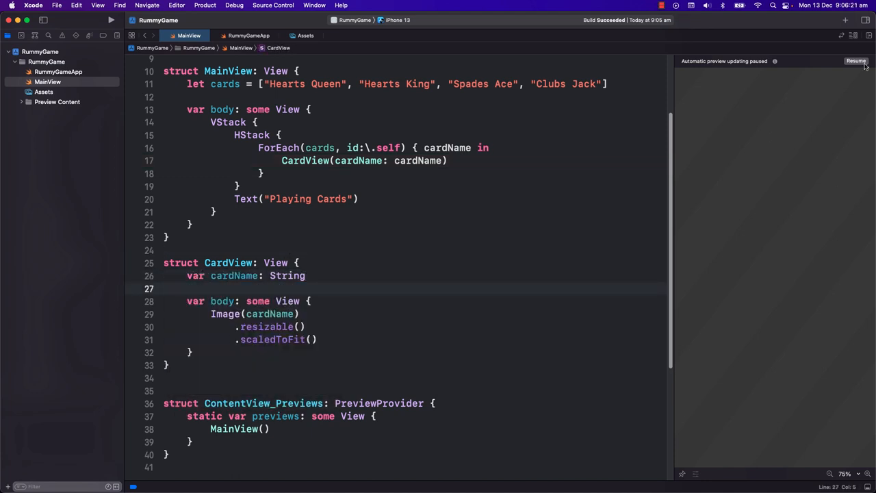
- Resume the preview, delete the card name strings and declare let cards:[Card] = []
click(856, 61)
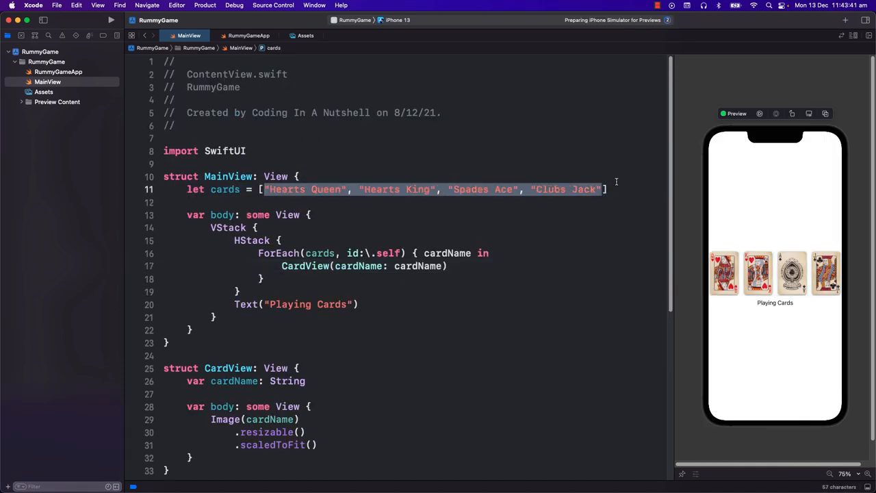
key(Delete)
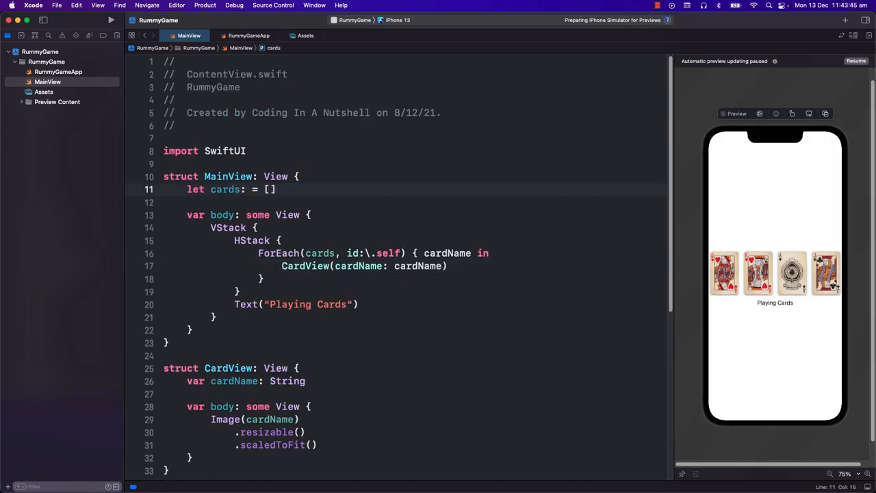
text([Card)
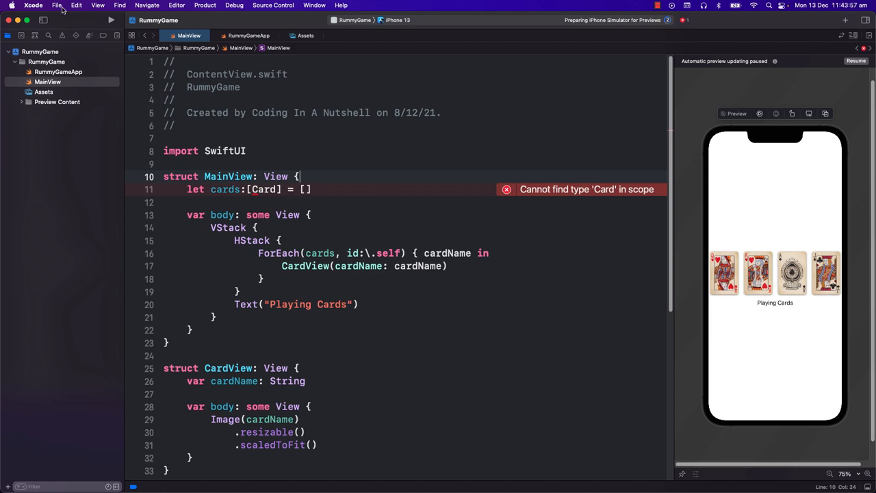
- Create a new Swift File named CardGame.swift in the RummyGame project
click(58, 5)
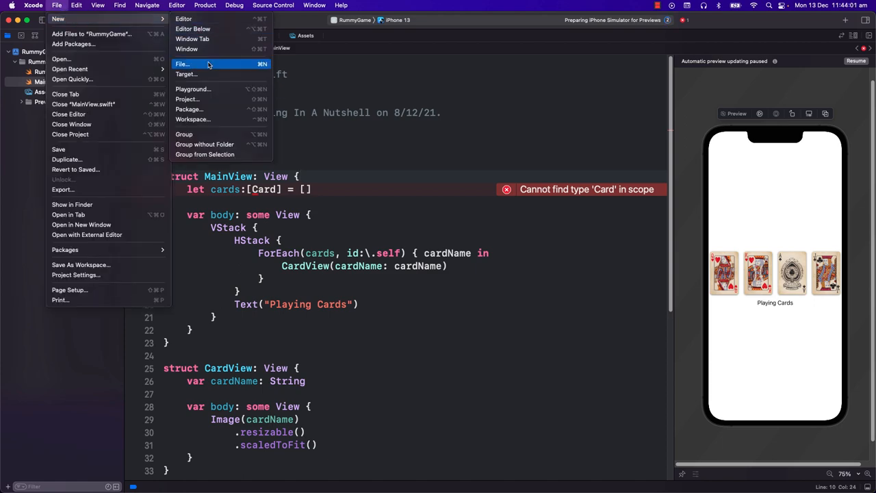
click(182, 64)
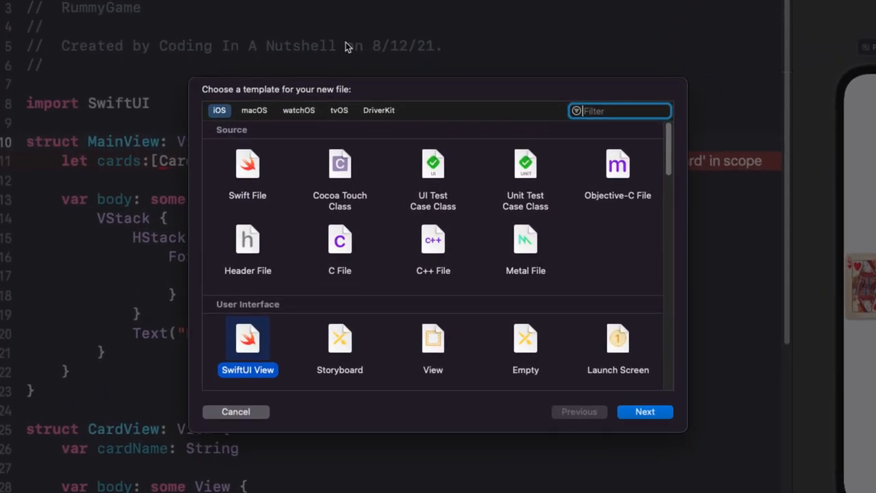
click(246, 171)
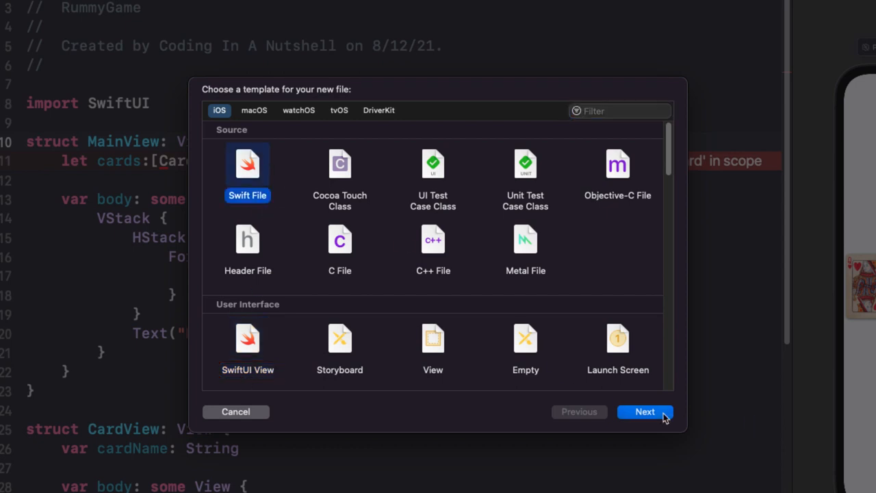
click(645, 411)
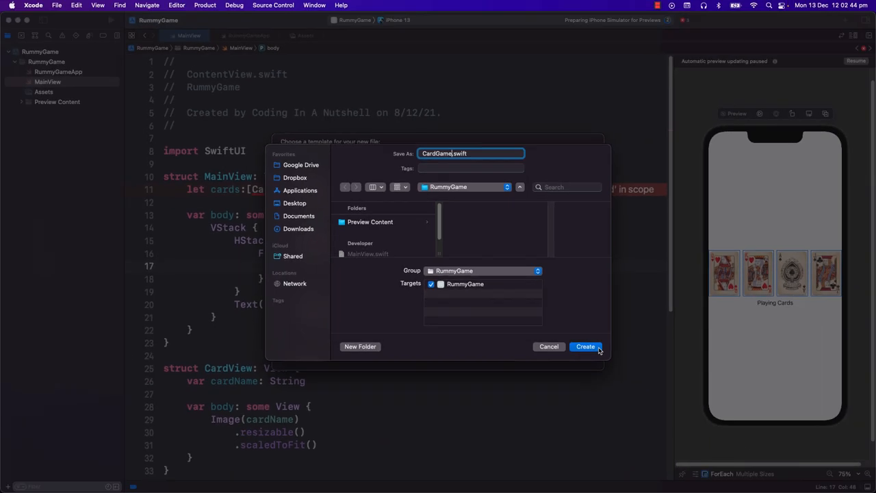
click(586, 346)
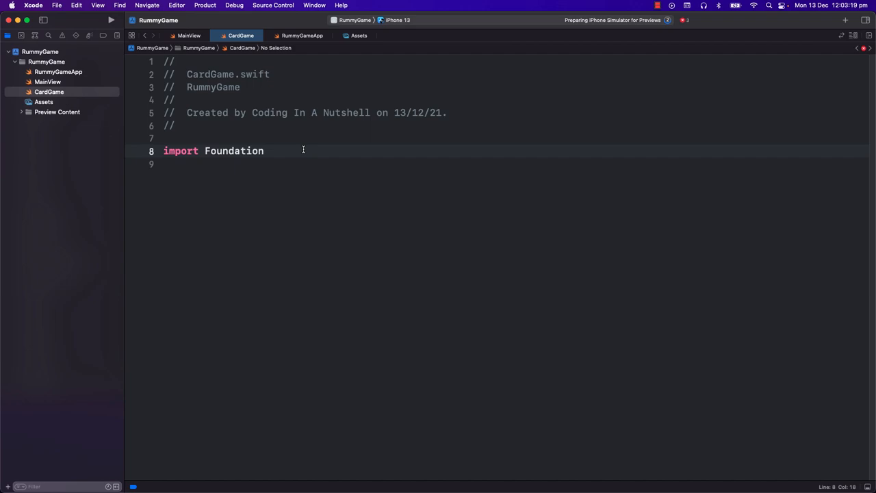
- Define struct Card with rank and suit Strings plus a testData array of Queen and Ace cards
text(struct Card)
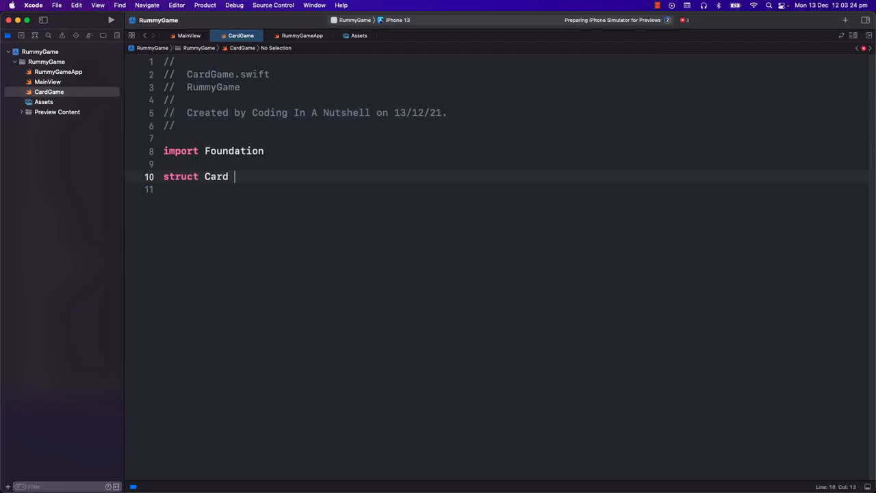
text({ var rank: String)
text(Card)
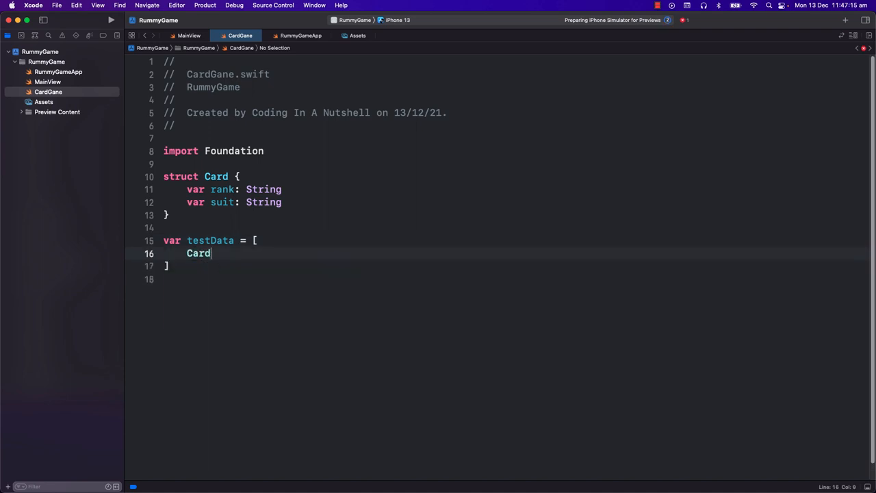
text((rank: "Queen", suit: String))
text(Card(rank: "King", suit: "Heart"),)
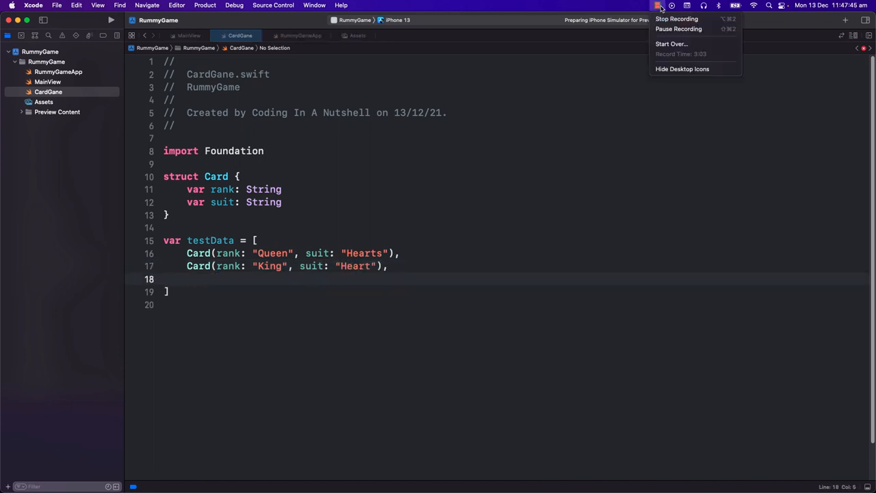
text(Card(rank: "Ace", suit: String))
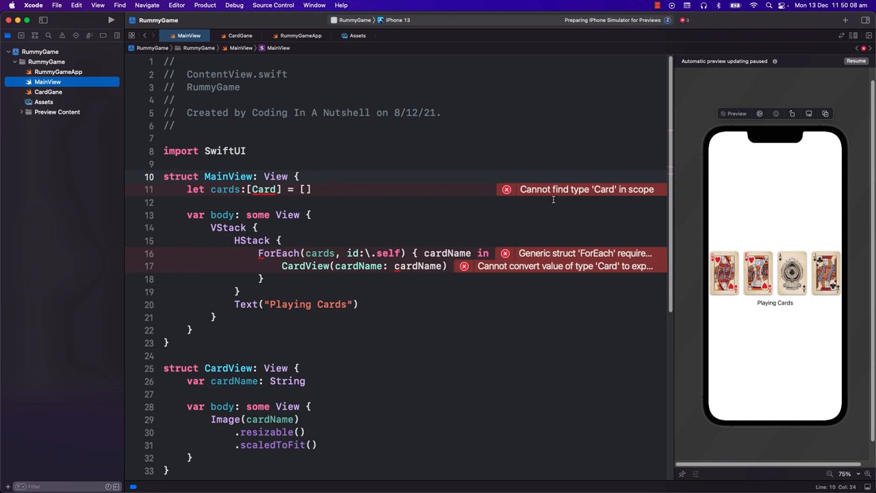
mouse_move(312, 238)
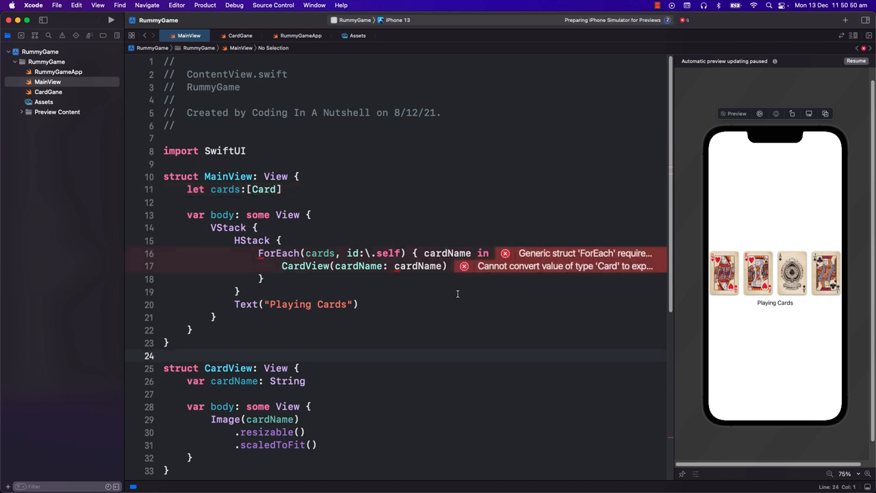
- Change the preview to MainView(cards: testData) and move to the ForEach line to drop id: \.self
scroll(down, 3)
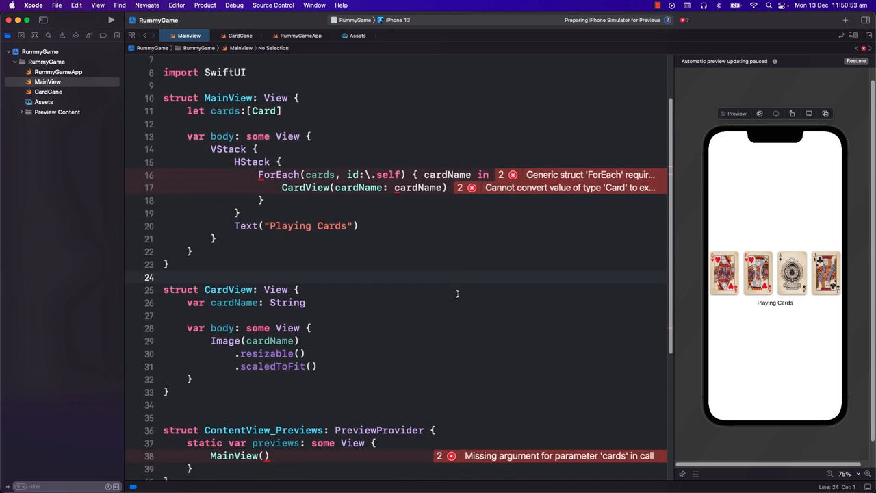
key(Backspace)
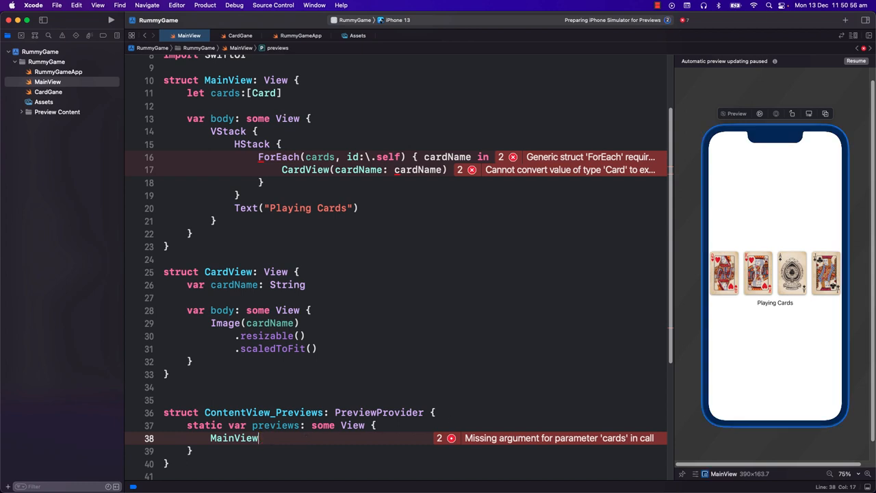
text((cards: [Card]))
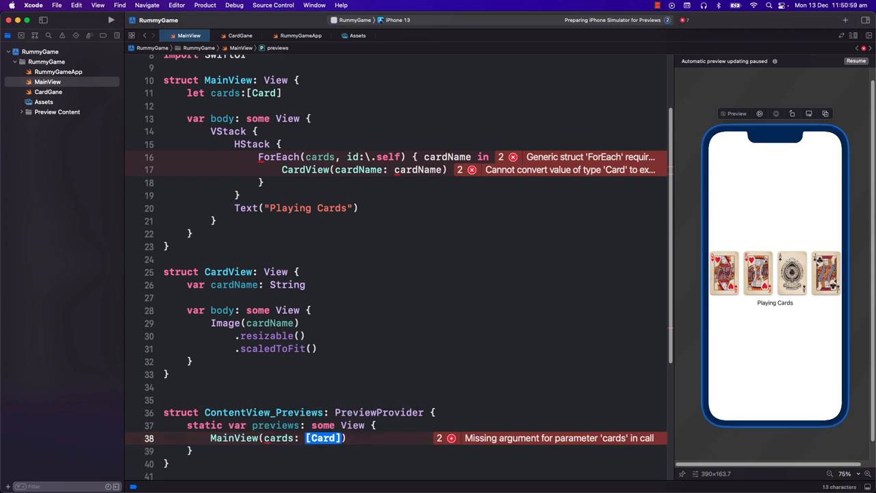
text(test)
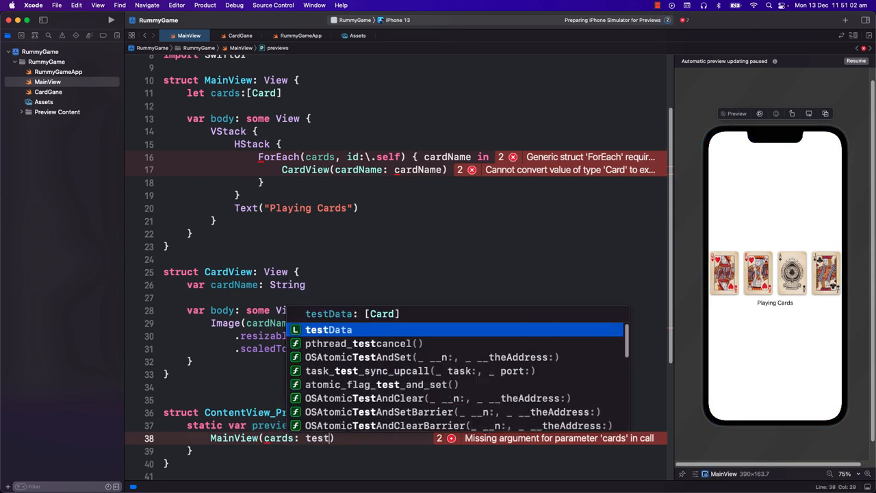
key(return)
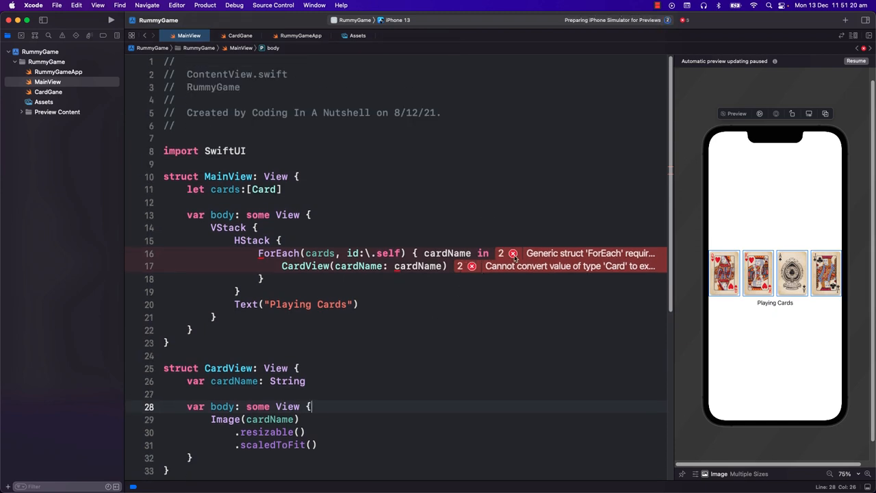
click(513, 253)
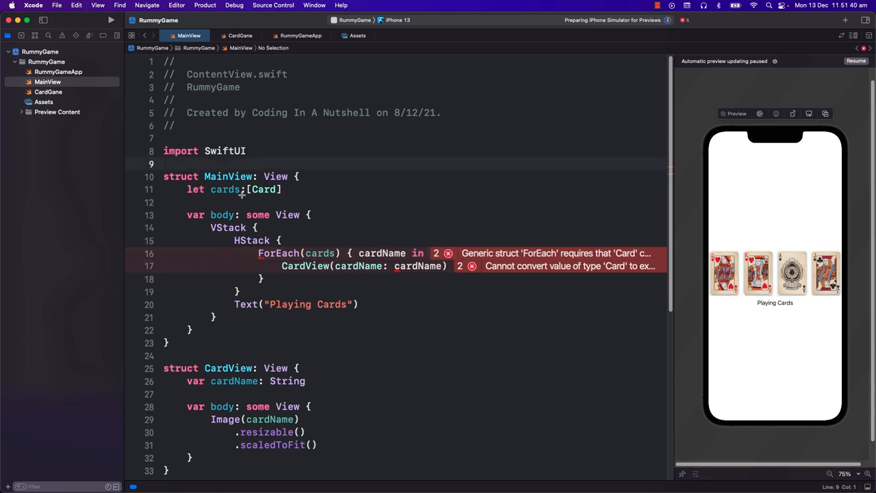
- In CardGame.swift make Card conform to Identifiable and add var id = UUID()
click(224, 188)
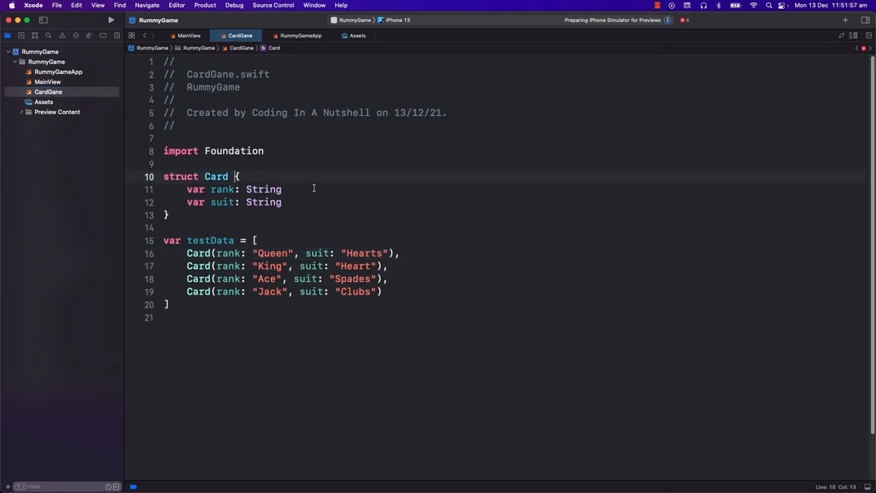
text(: Identifiable)
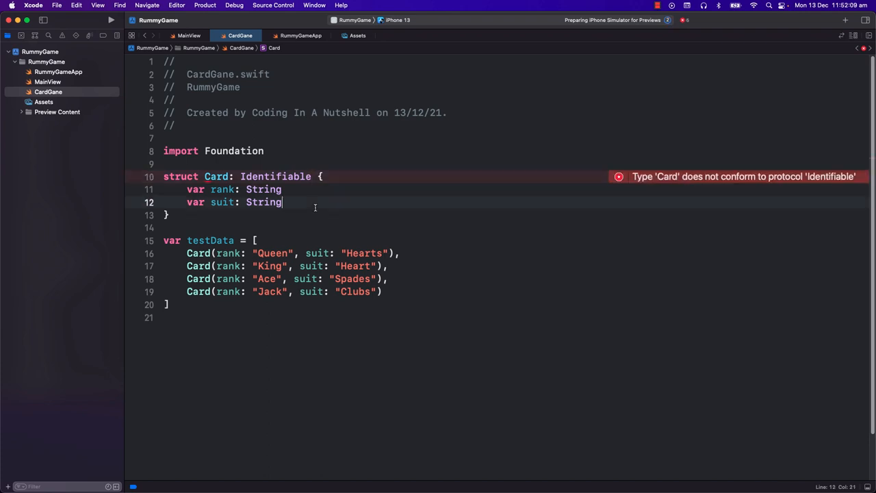
text(var)
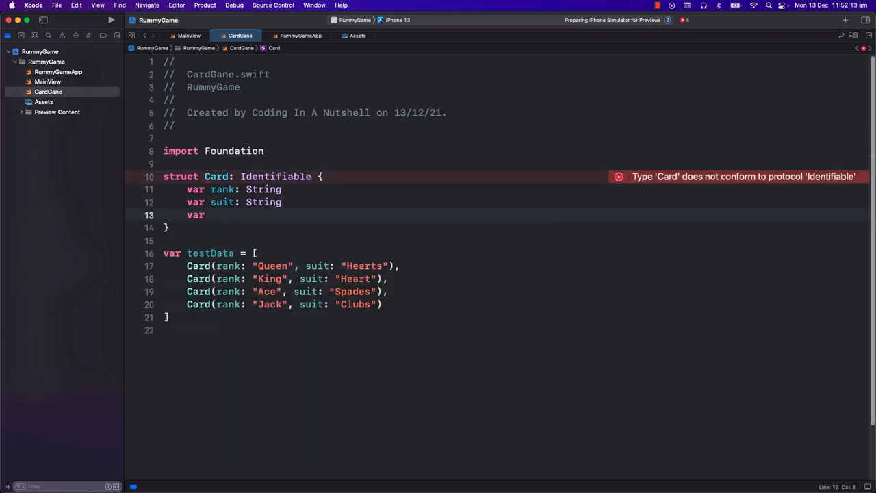
text(id = 123)
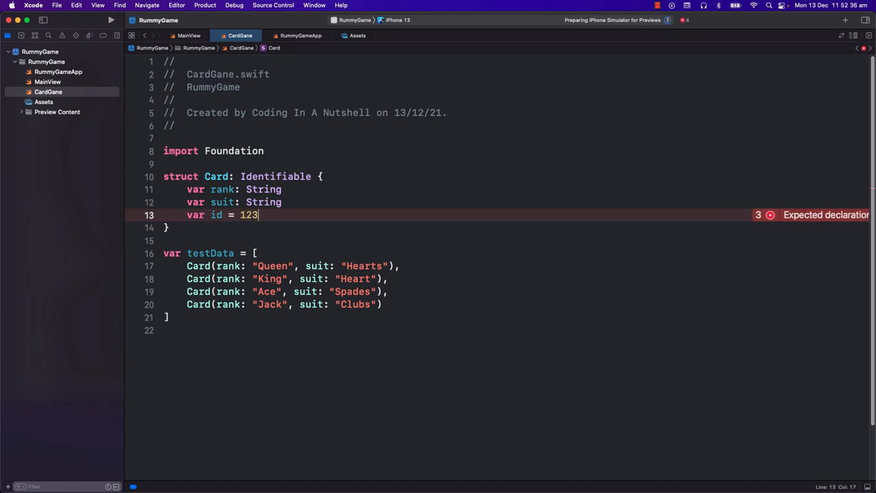
text(456688)
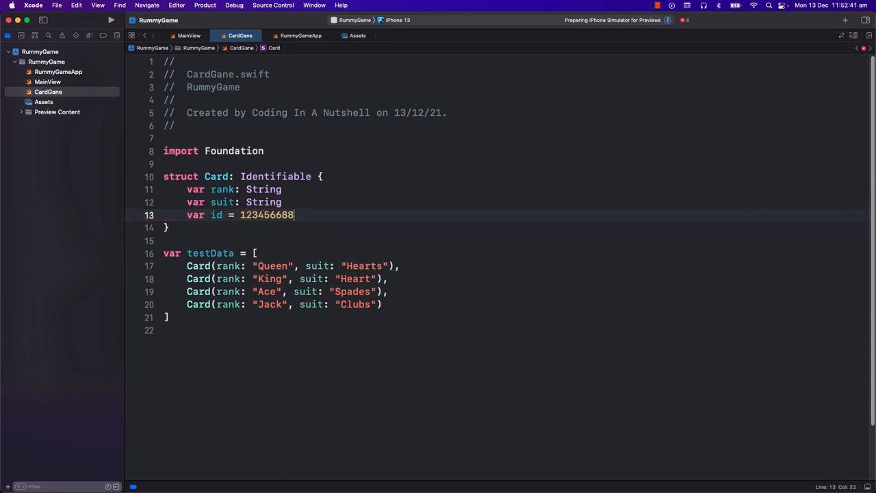
text(U)
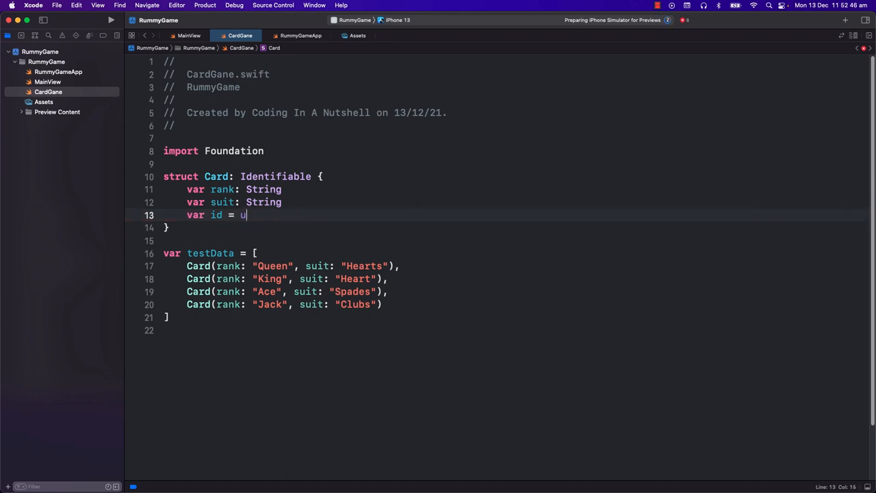
text(UID())
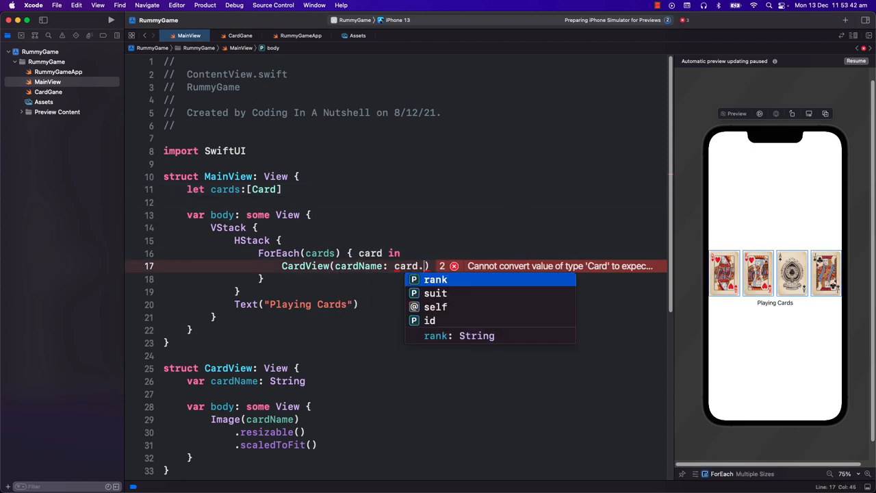
- Pass card.suit + " " + card.rank into CardView and rename the King's suit to "Hearts"
text(suit + " ")
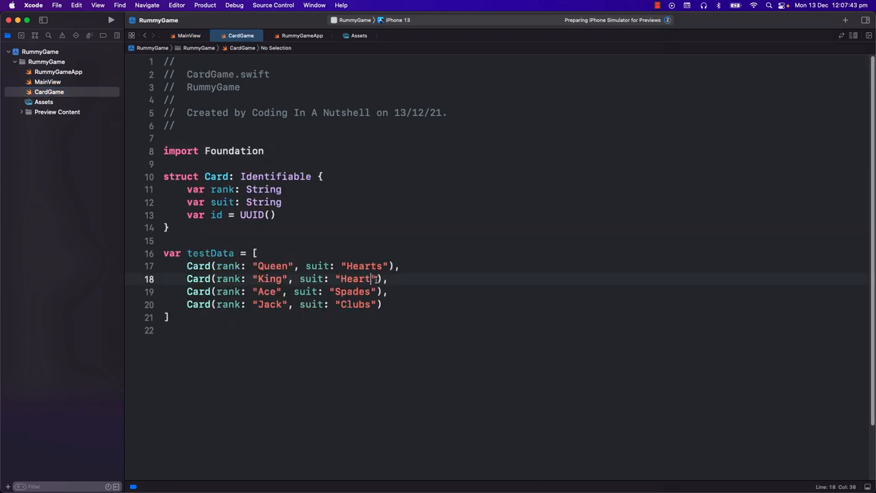
text(suit + " " + card.rank))
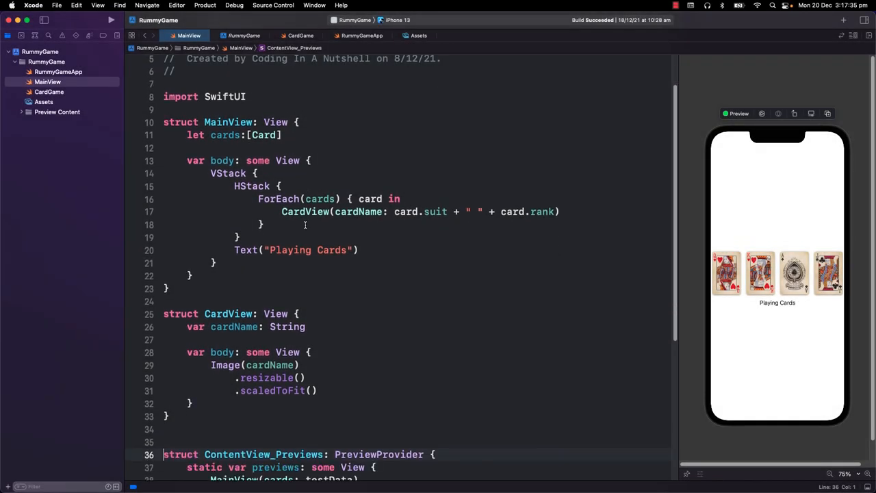
scroll(down, 3)
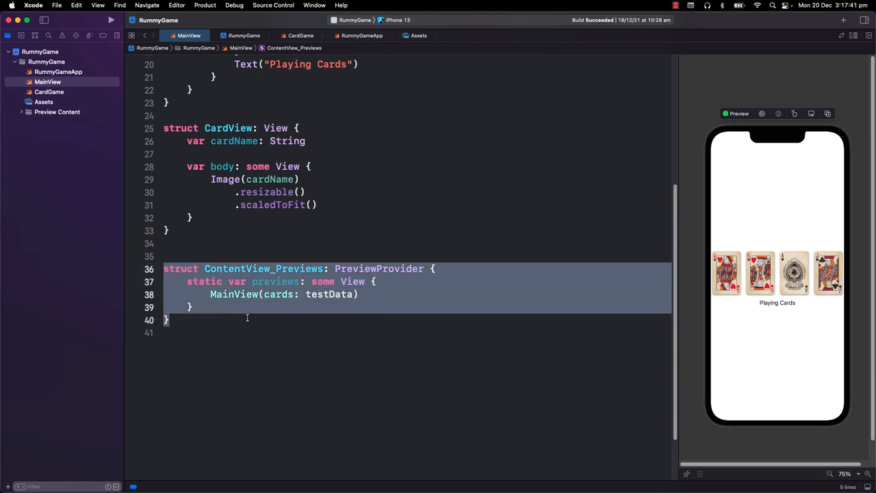
key(Delete)
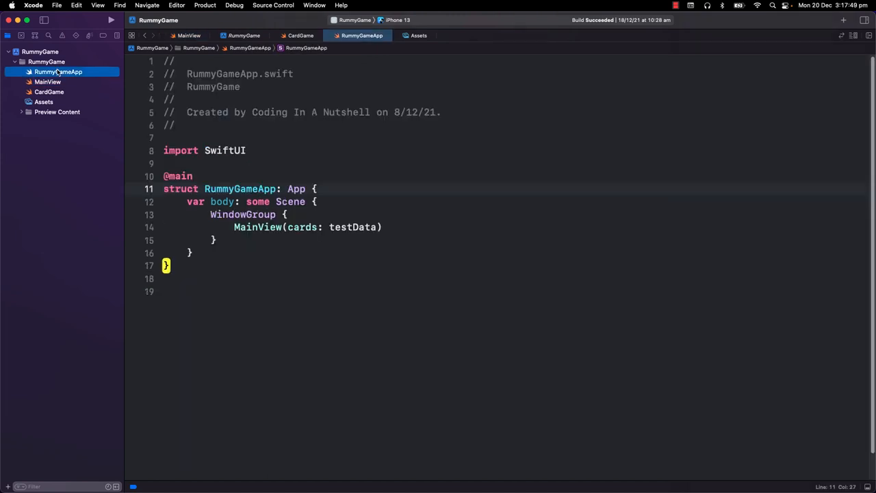
double_click(178, 176)
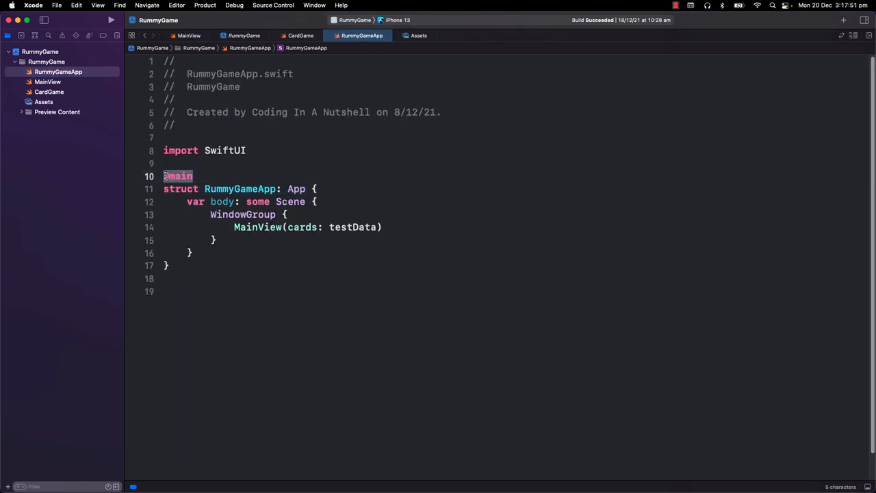